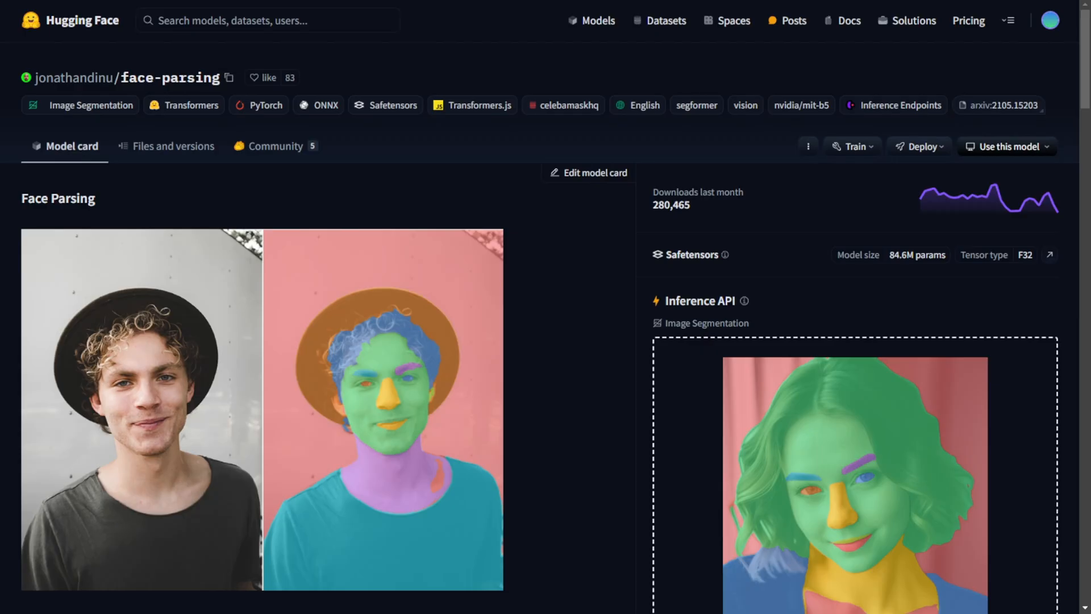
Step: Scroll the jonathandinu/face-parsing model card down to the id/label/note table
{"action": "scroll", "scroll_direction": "down", "scroll_amount": 3}
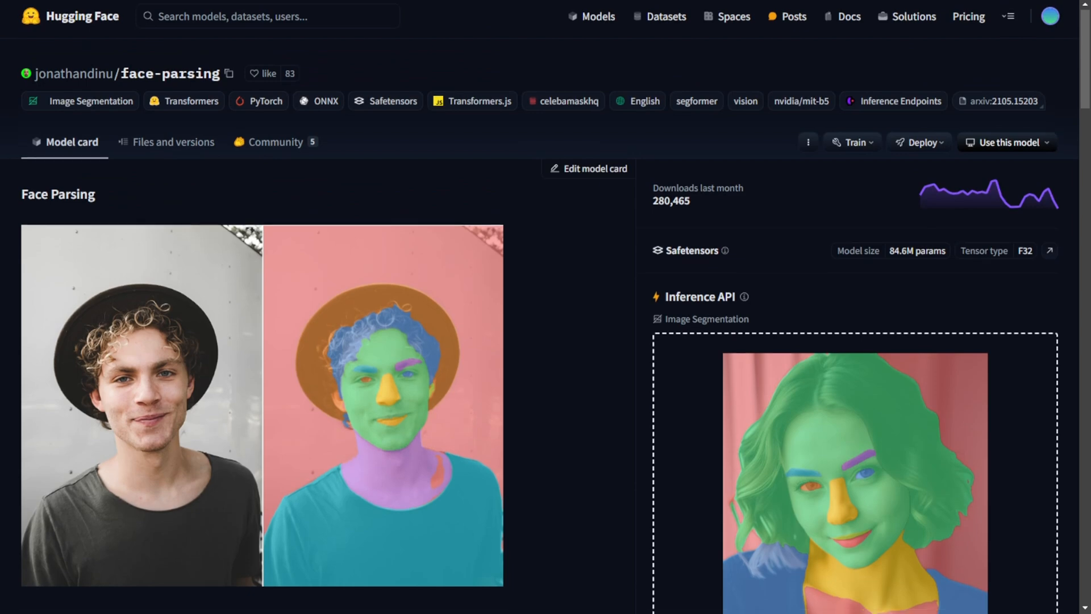
{"action": "scroll", "scroll_direction": "down", "scroll_amount": 3}
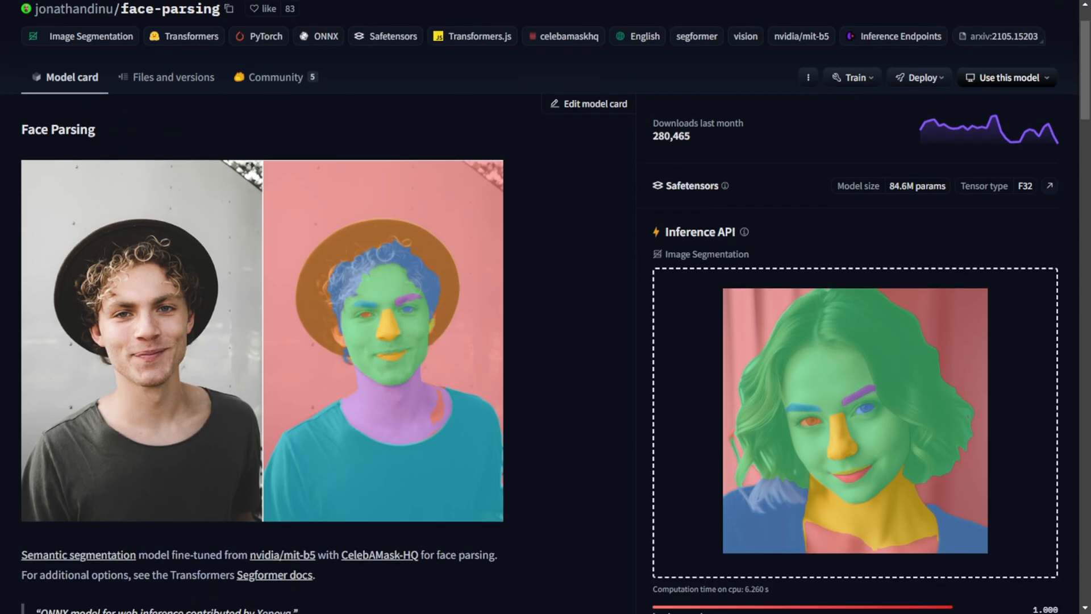
{"action": "scroll", "scroll_direction": "down", "scroll_amount": 3}
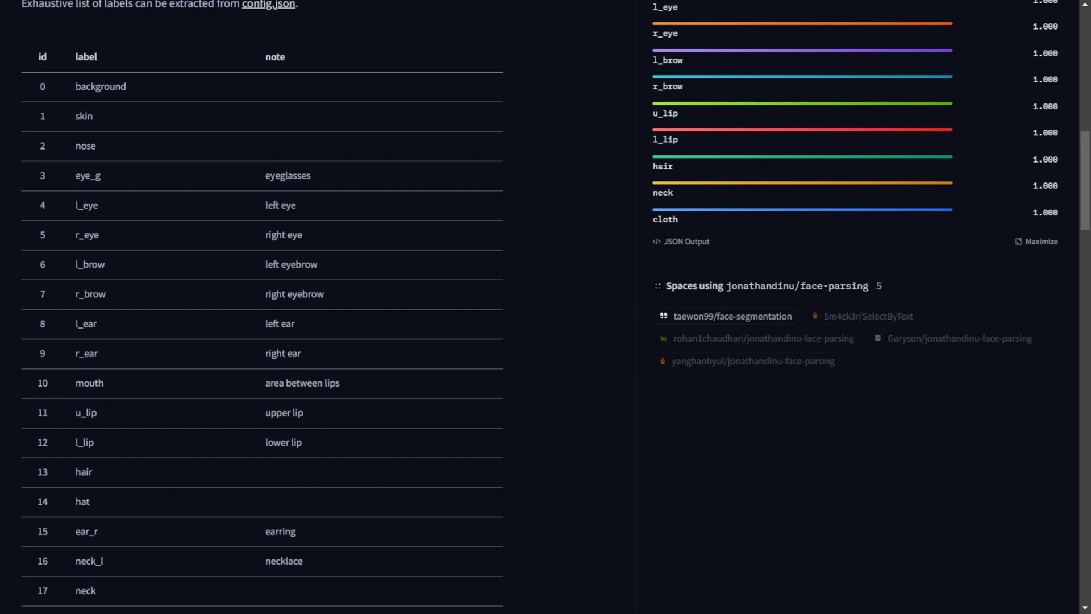
{"action": "scroll", "scroll_direction": "down", "scroll_amount": 3}
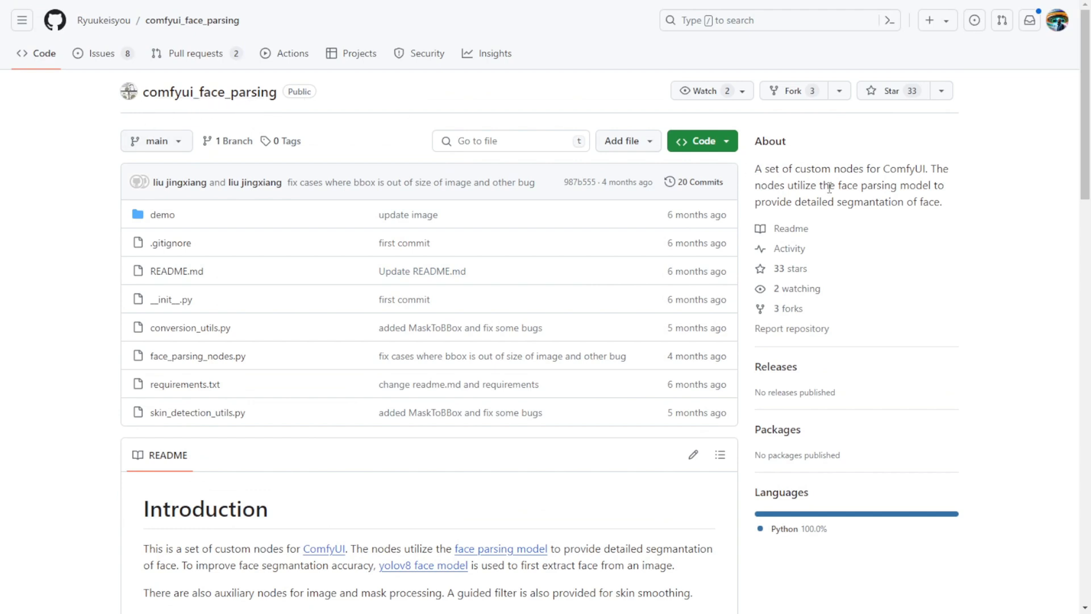
Step: Select the repository description and read through the README introduction and installation steps
{"action": "left_click_drag", "start_coordinate": [755, 168], "coordinate": [879, 168]}
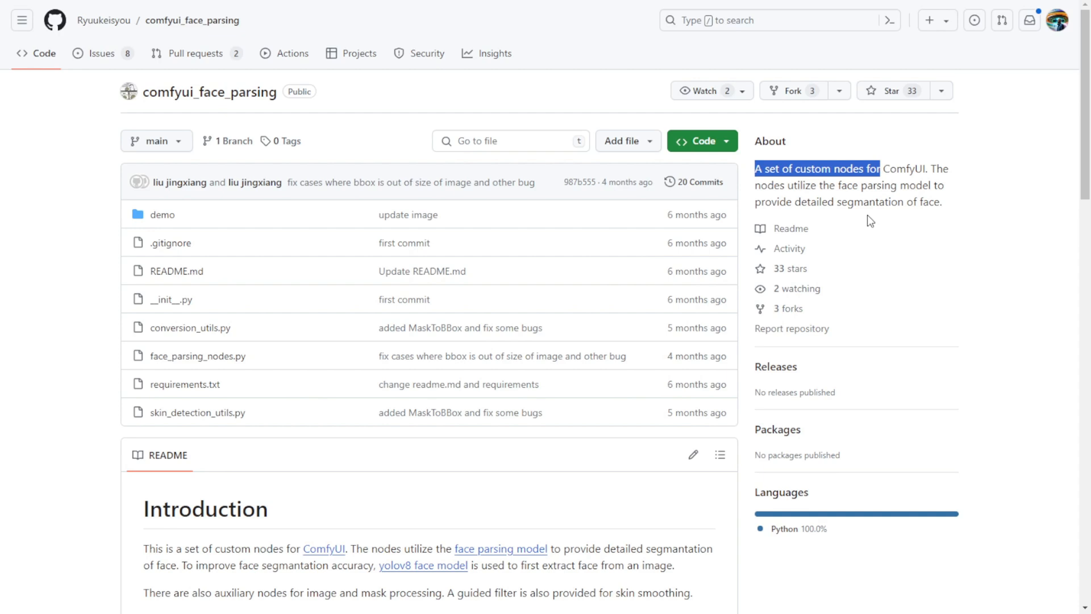
{"action": "mouse_move", "coordinate": [862, 274]}
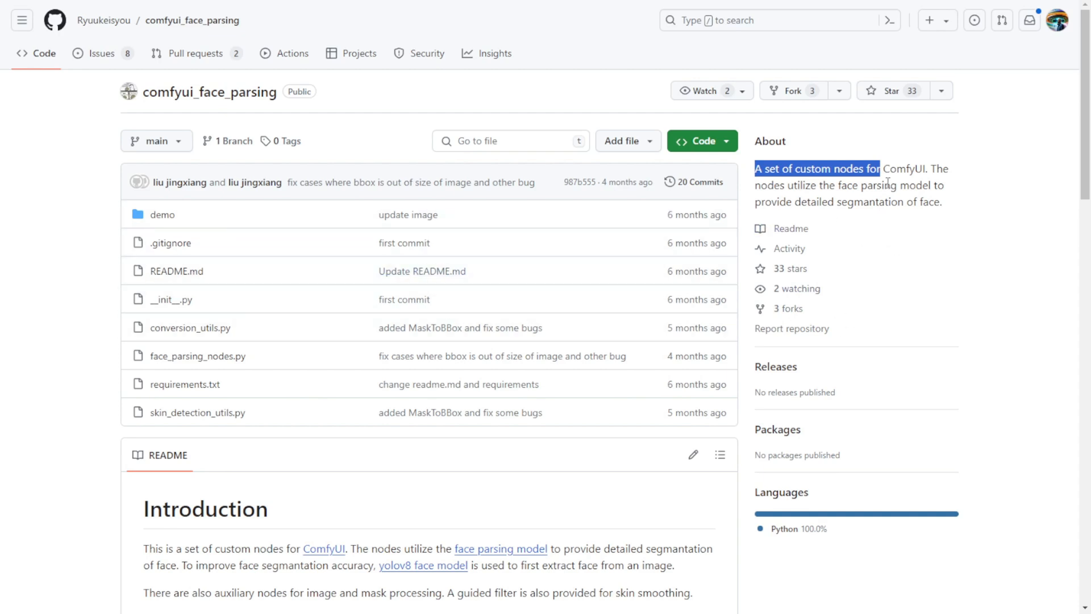
{"action": "mouse_move", "coordinate": [855, 178]}
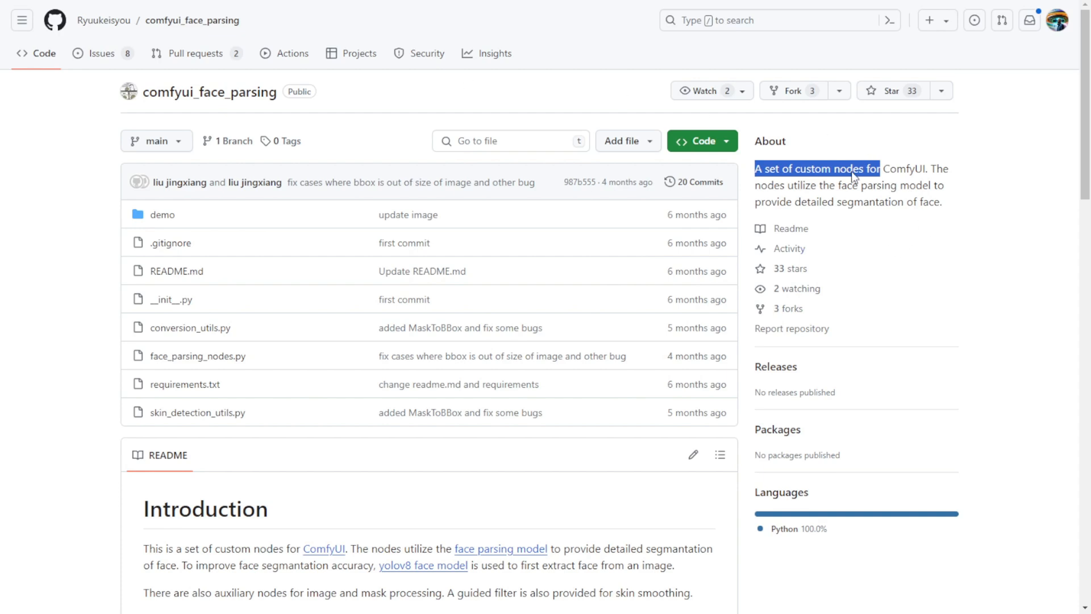
{"action": "scroll", "scroll_direction": "down", "scroll_amount": 3}
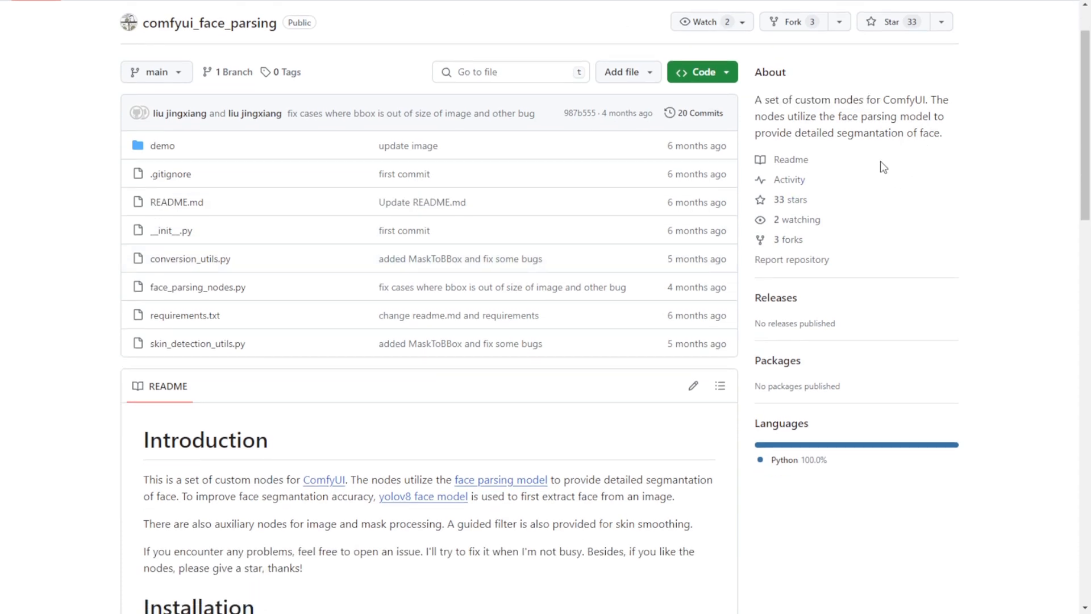
{"action": "scroll", "scroll_direction": "down", "scroll_amount": 3}
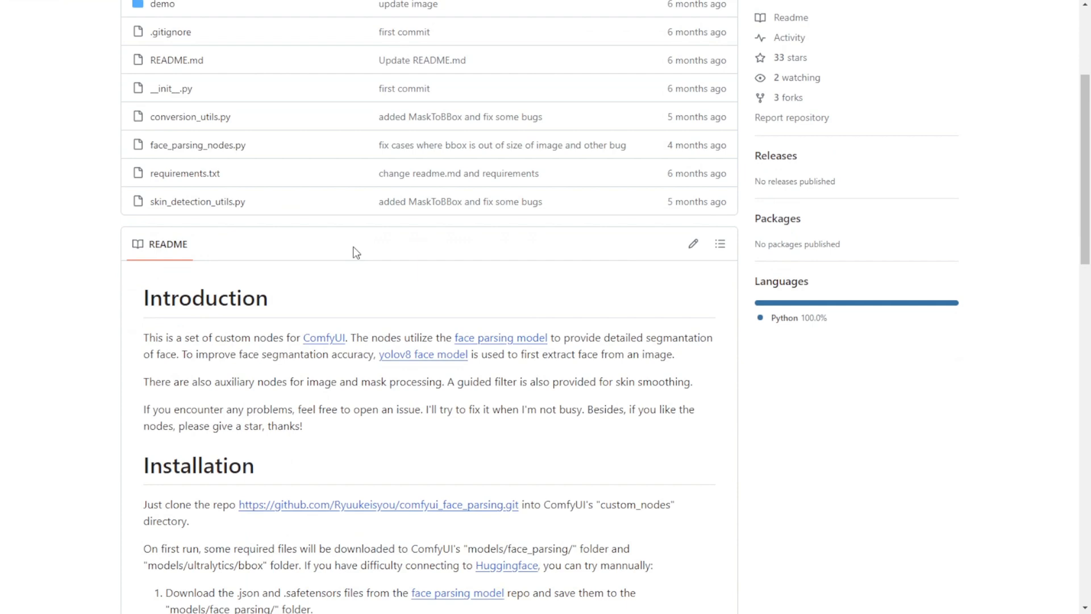
{"action": "scroll", "scroll_direction": "down", "scroll_amount": 3}
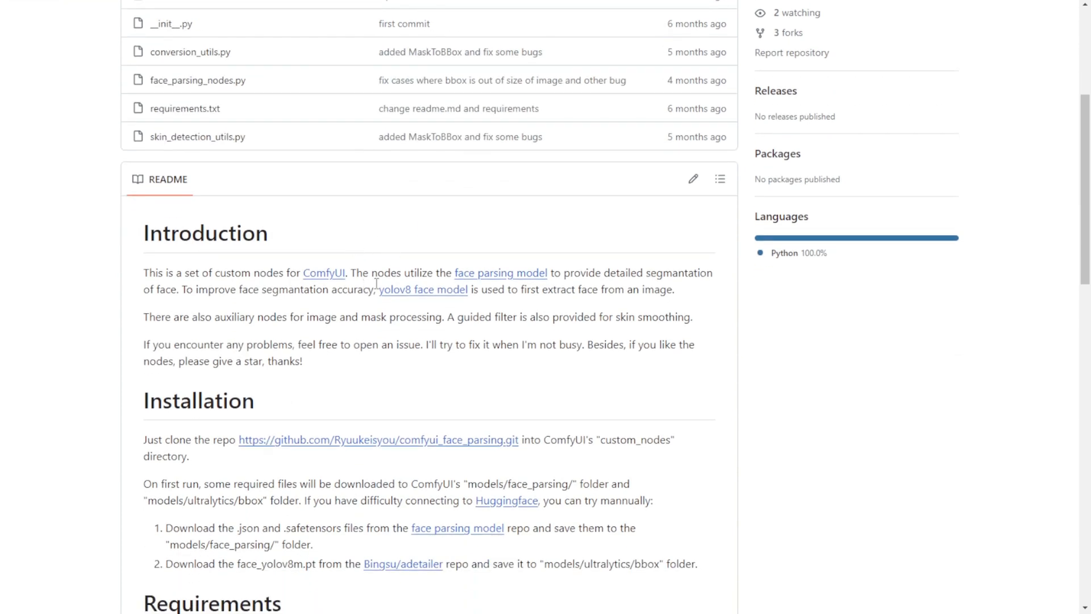
{"action": "mouse_move", "coordinate": [382, 291]}
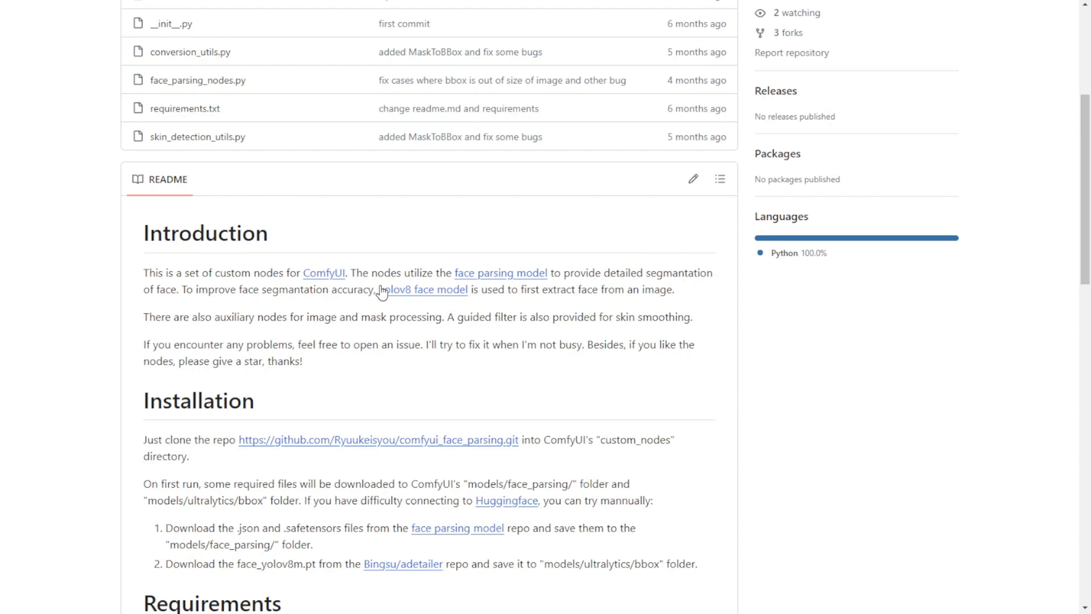
{"action": "mouse_move", "coordinate": [519, 261]}
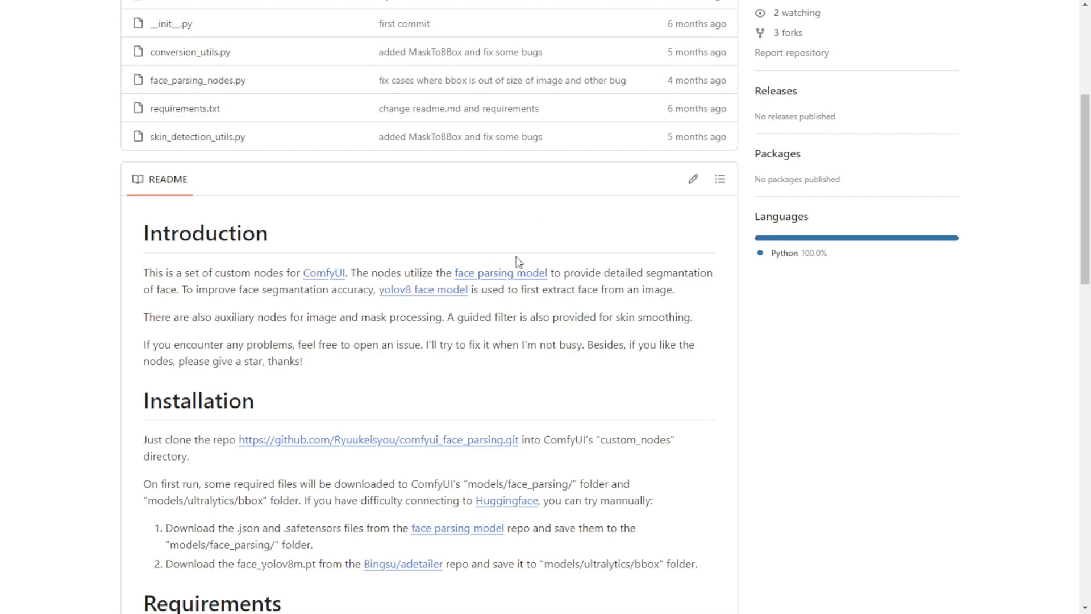
{"action": "mouse_move", "coordinate": [484, 404]}
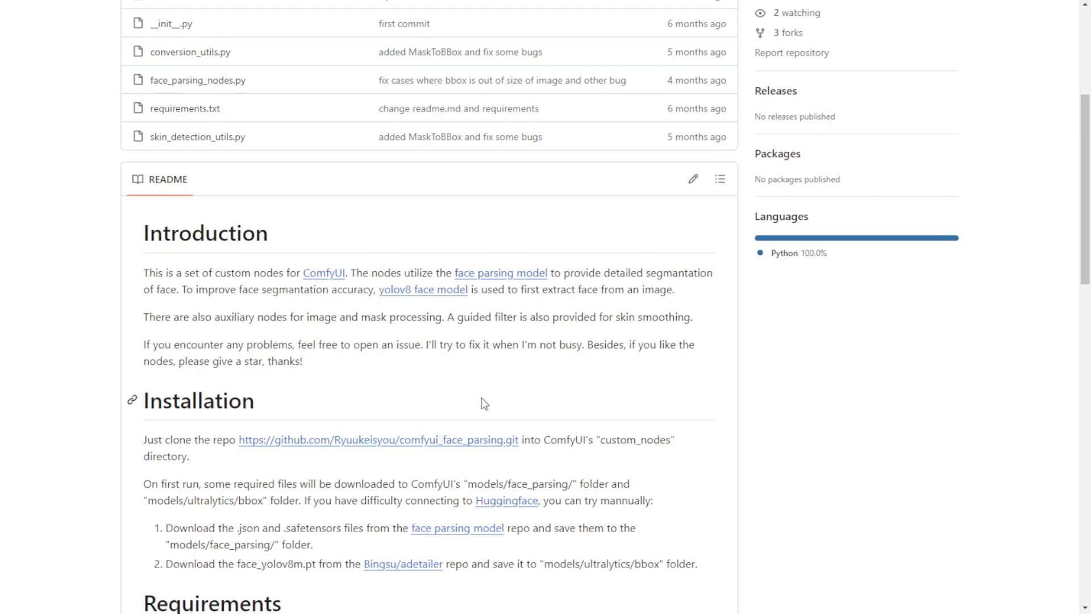
Step: Continue down the README to the demo workflow graph and Original/Processed face images
{"action": "scroll", "scroll_direction": "down", "scroll_amount": 3}
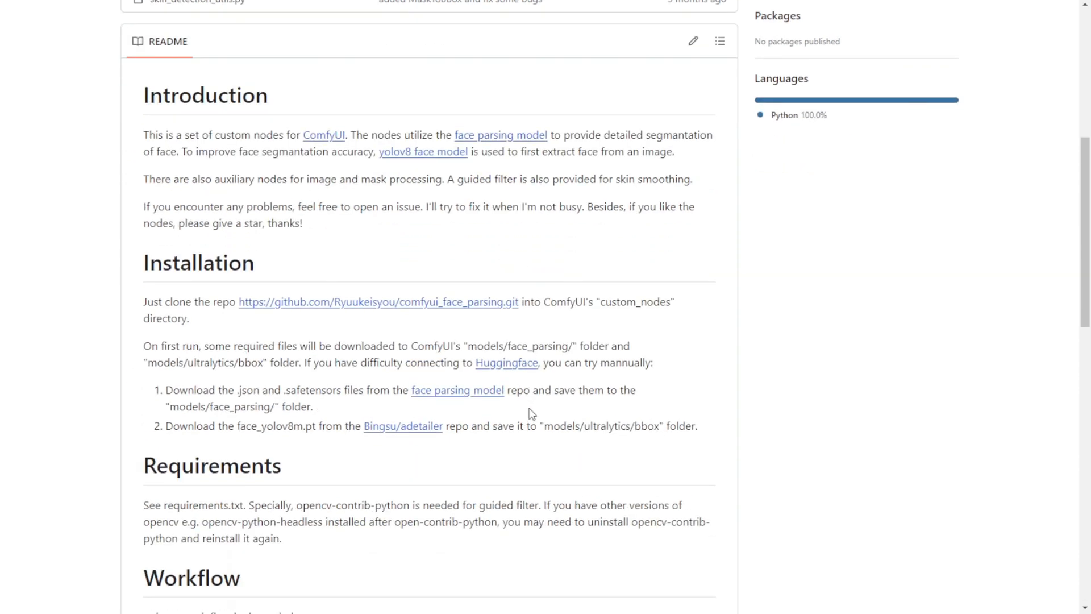
{"action": "scroll", "scroll_direction": "down", "scroll_amount": 3}
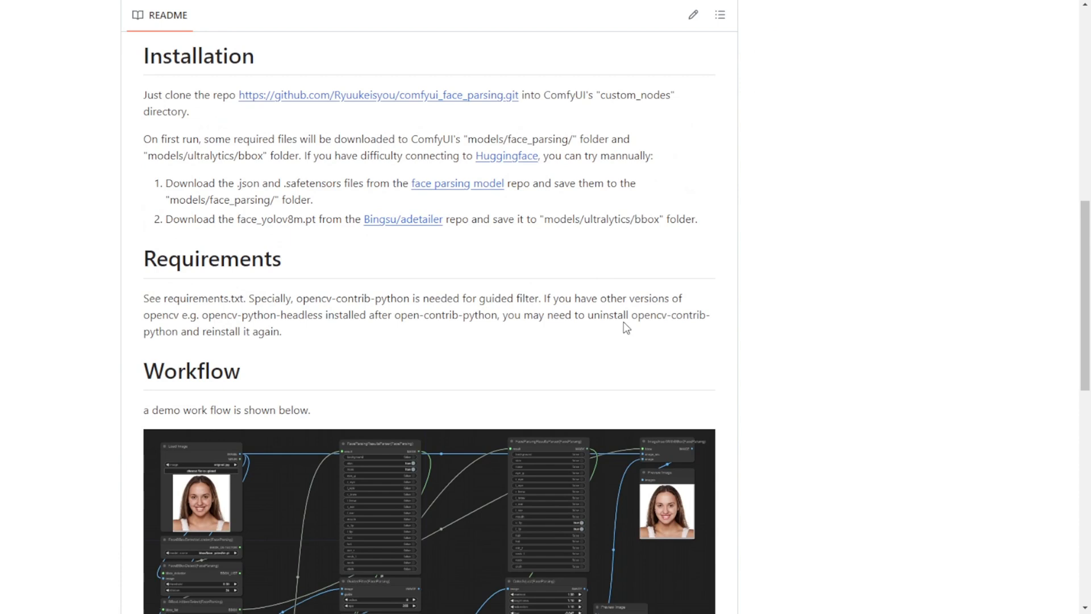
{"action": "scroll", "scroll_direction": "down", "scroll_amount": 3}
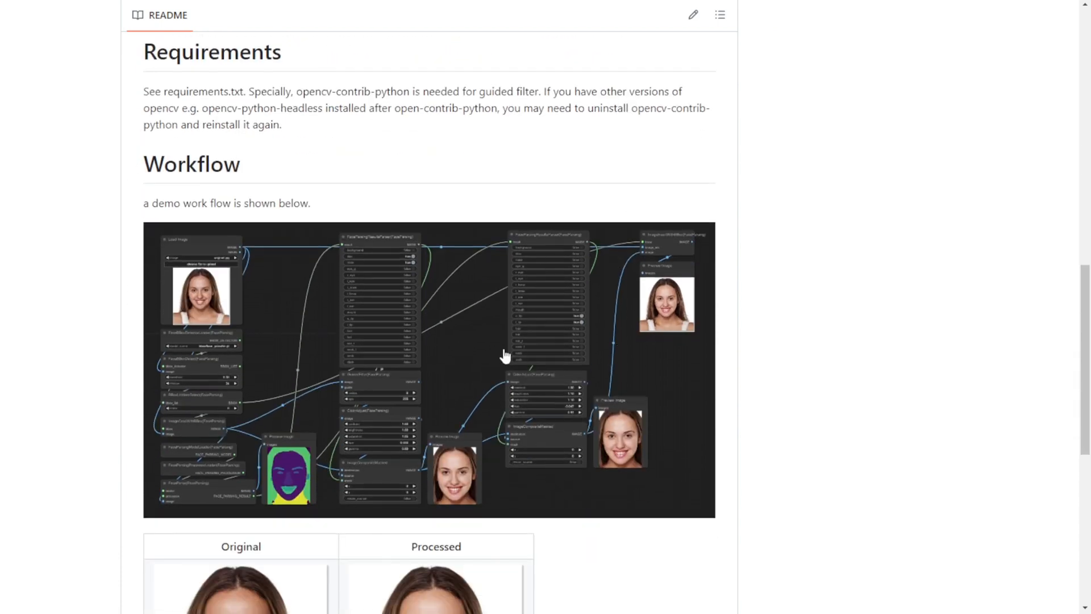
{"action": "scroll", "scroll_direction": "down", "scroll_amount": 3}
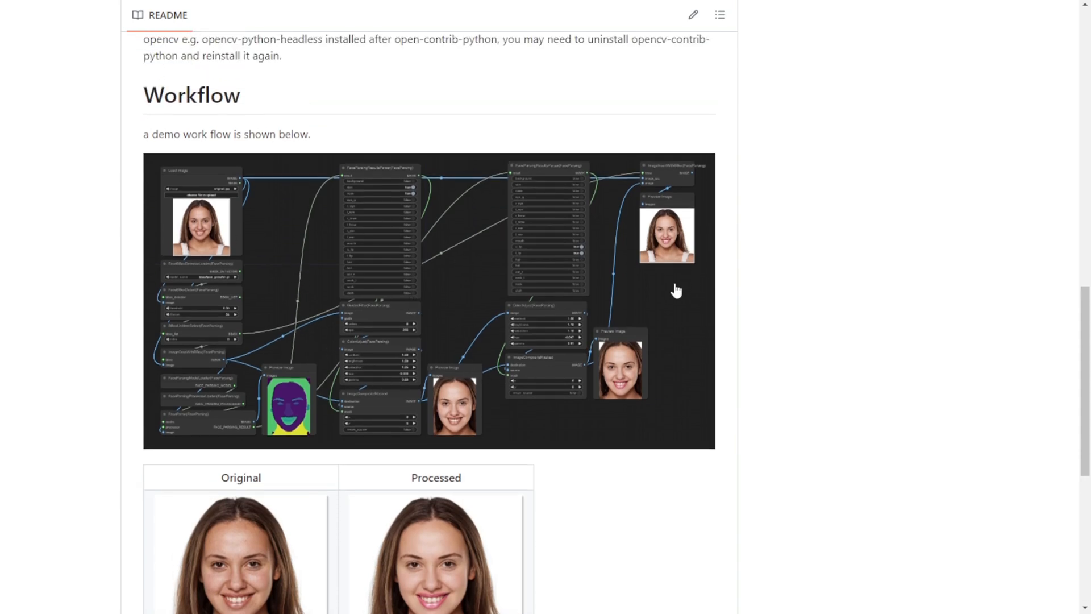
{"action": "scroll", "scroll_direction": "down", "scroll_amount": 3}
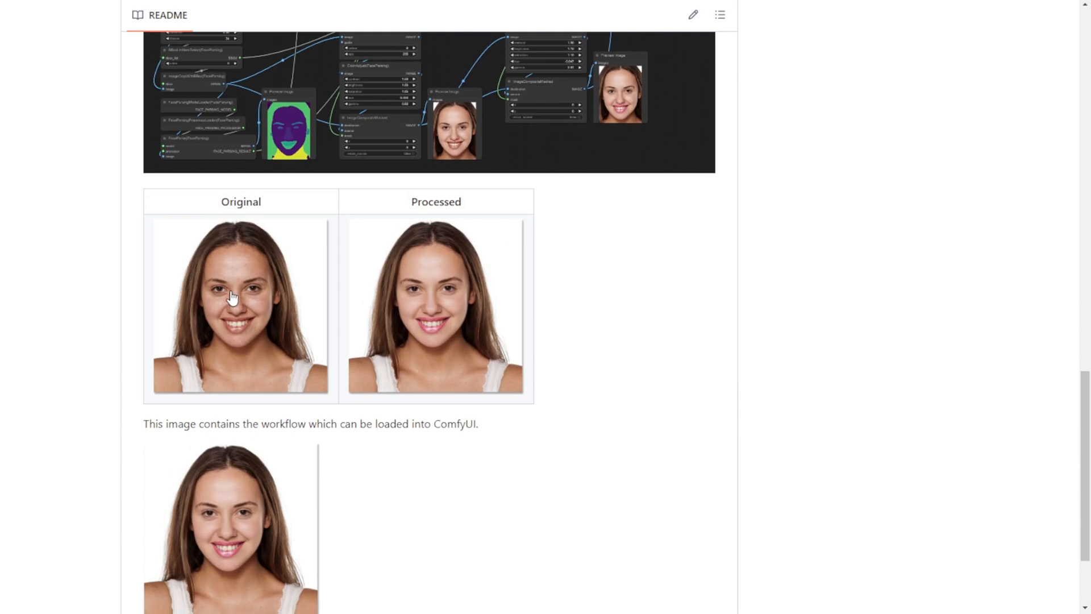
{"action": "mouse_move", "coordinate": [288, 231]}
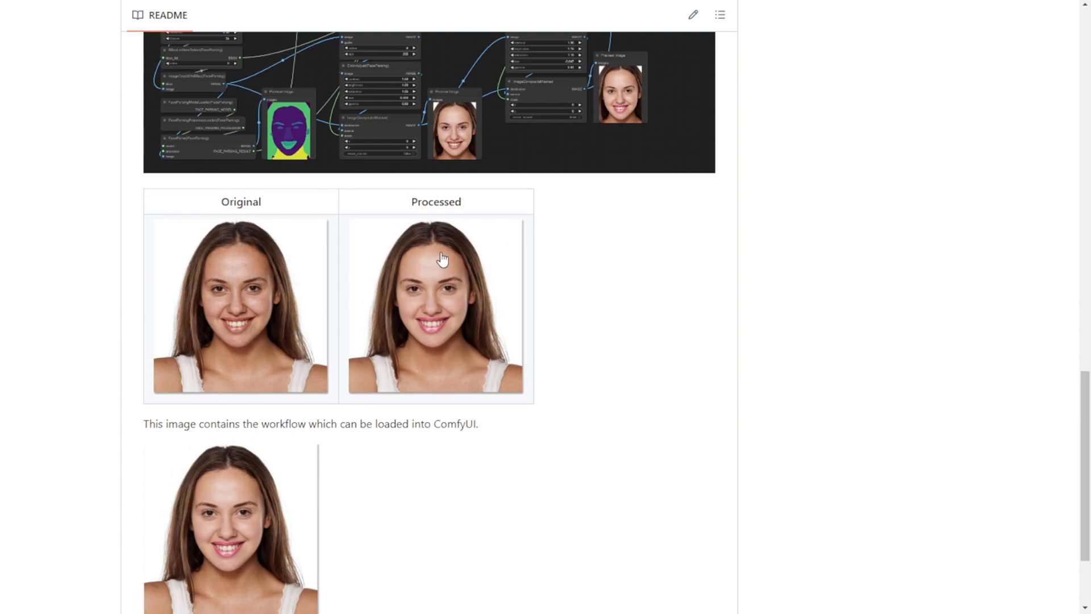
{"action": "mouse_move", "coordinate": [411, 274]}
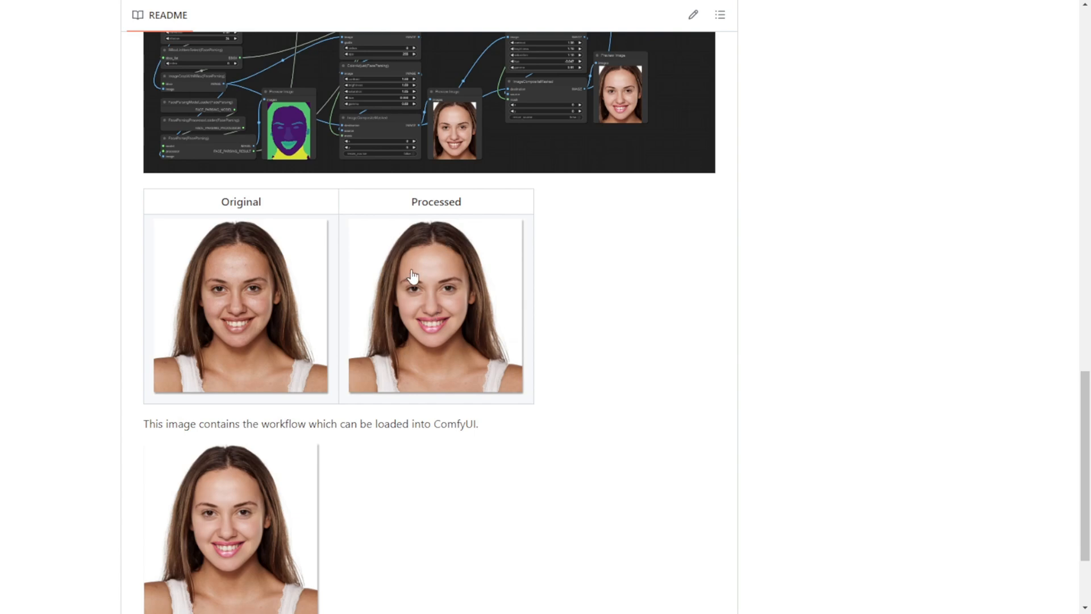
{"action": "mouse_move", "coordinate": [390, 317]}
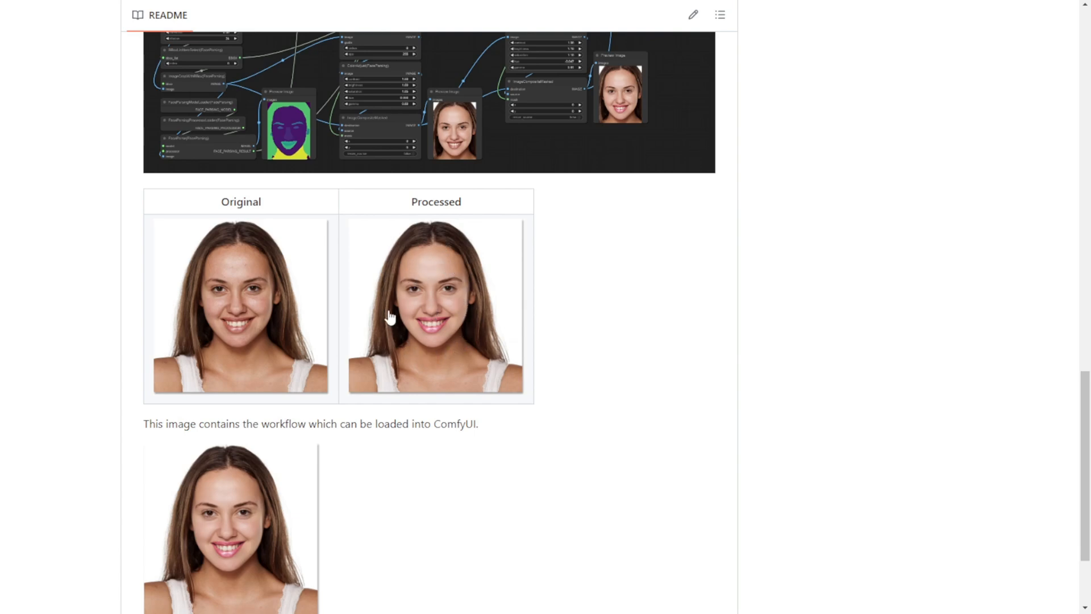
{"action": "mouse_move", "coordinate": [469, 334]}
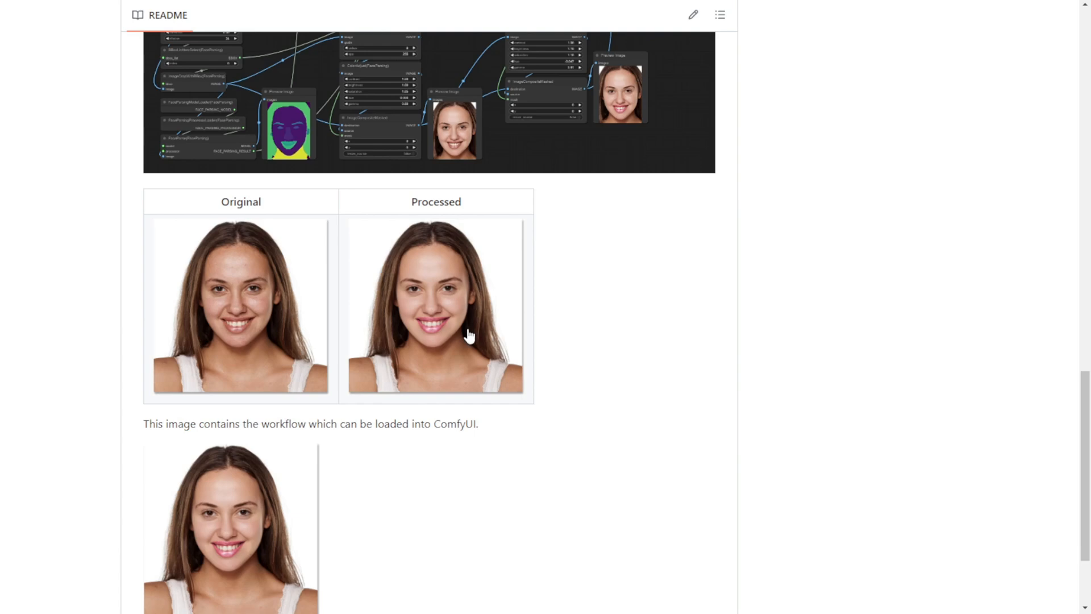
{"action": "scroll", "scroll_direction": "up", "scroll_amount": 3}
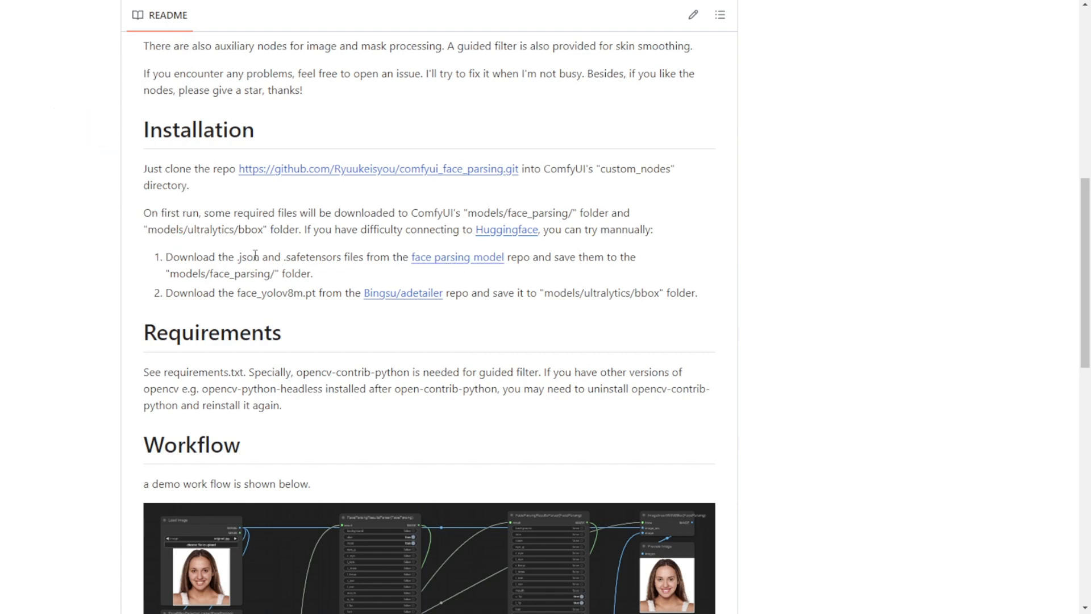
{"action": "double_click", "coordinate": [248, 257]}
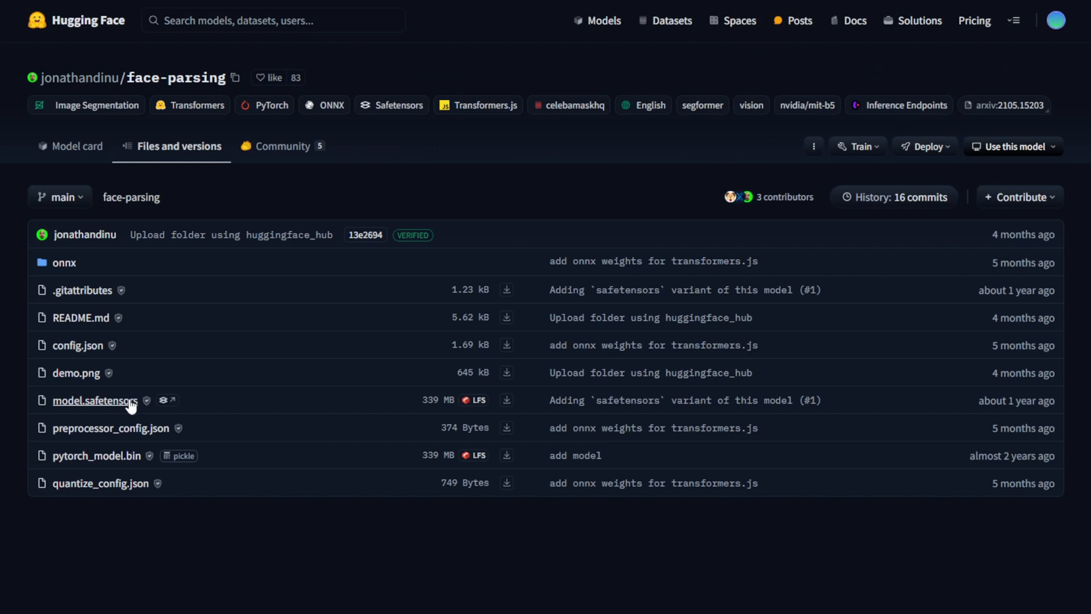
{"action": "double_click", "coordinate": [94, 400]}
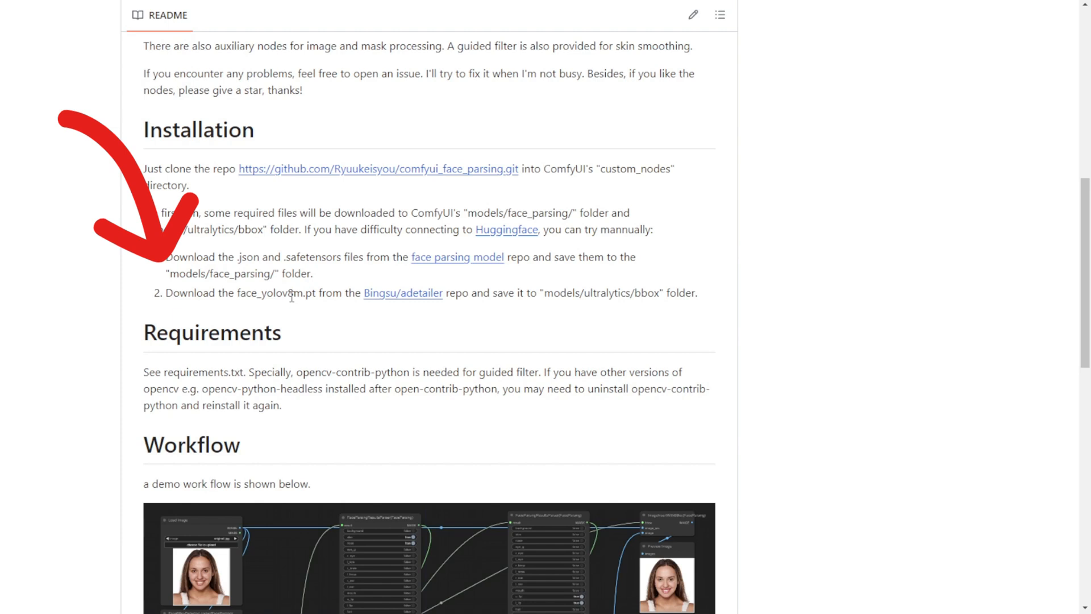
{"action": "double_click", "coordinate": [282, 292]}
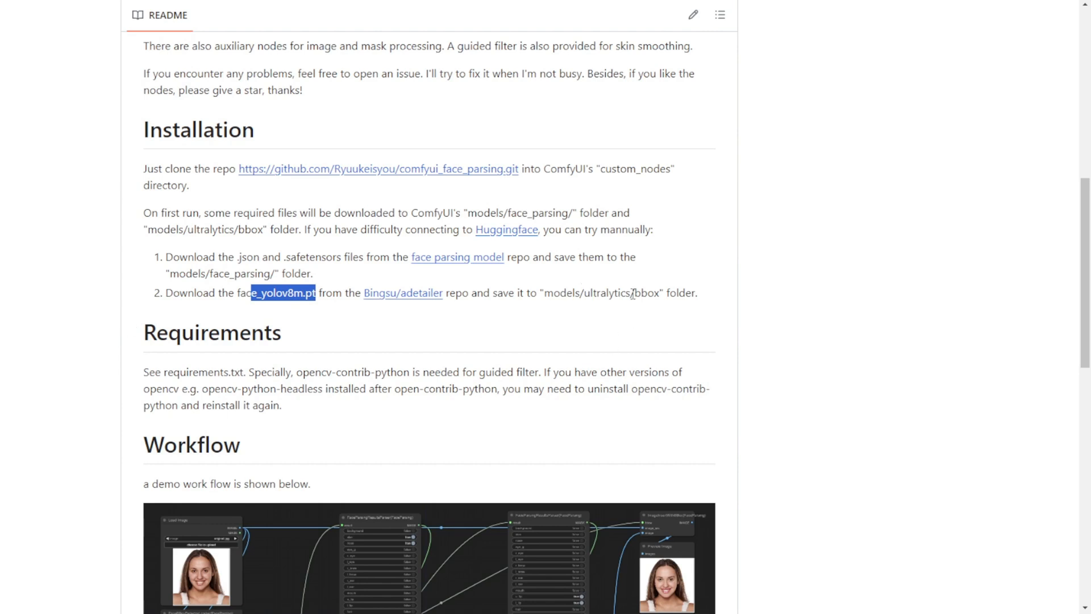
{"action": "mouse_move", "coordinate": [567, 308]}
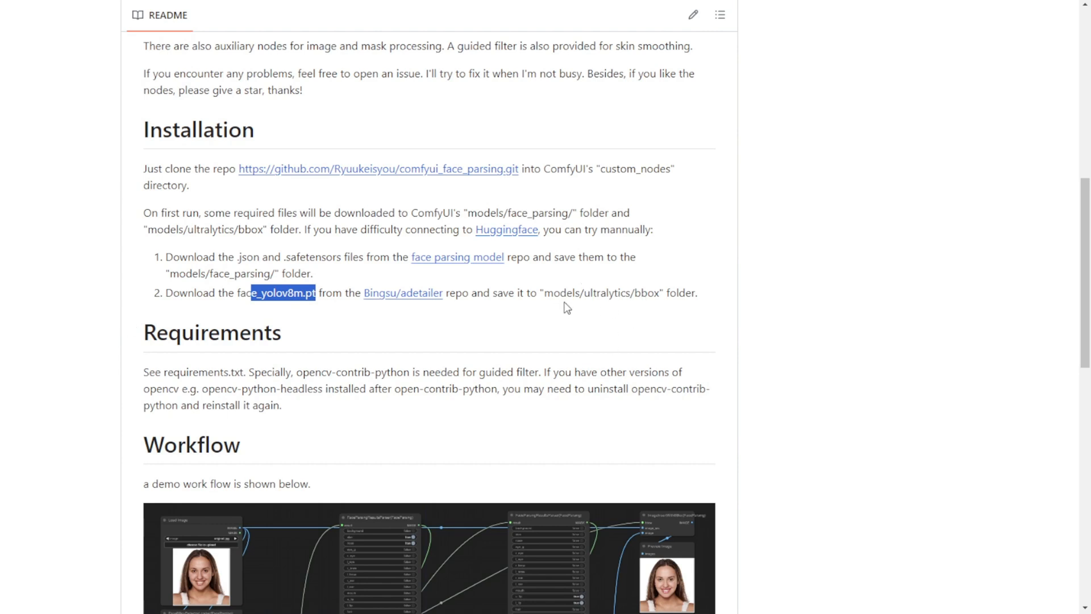
Step: Open the Bingsu/adetailer repository and view its file list containing face_yolov8m.pt
{"action": "left_click", "coordinate": [402, 292]}
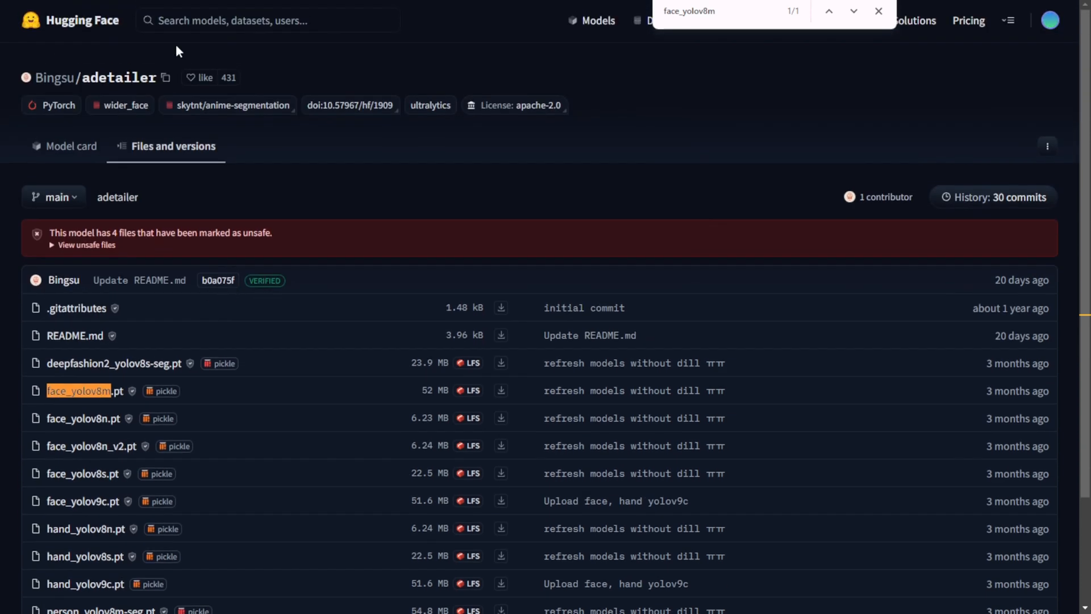
{"action": "mouse_move", "coordinate": [191, 98]}
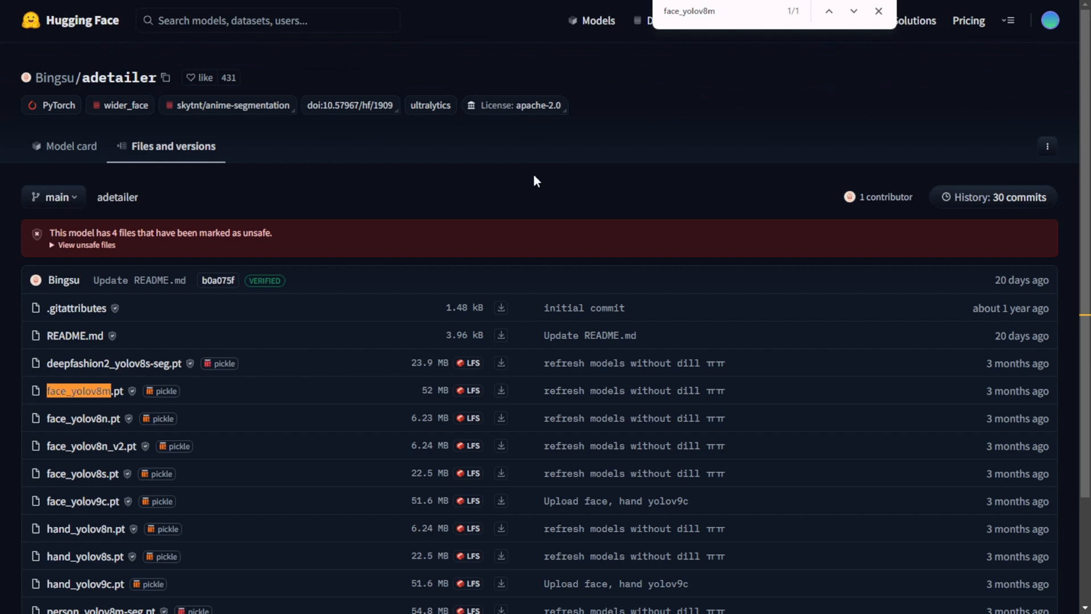
{"action": "mouse_move", "coordinate": [647, 25]}
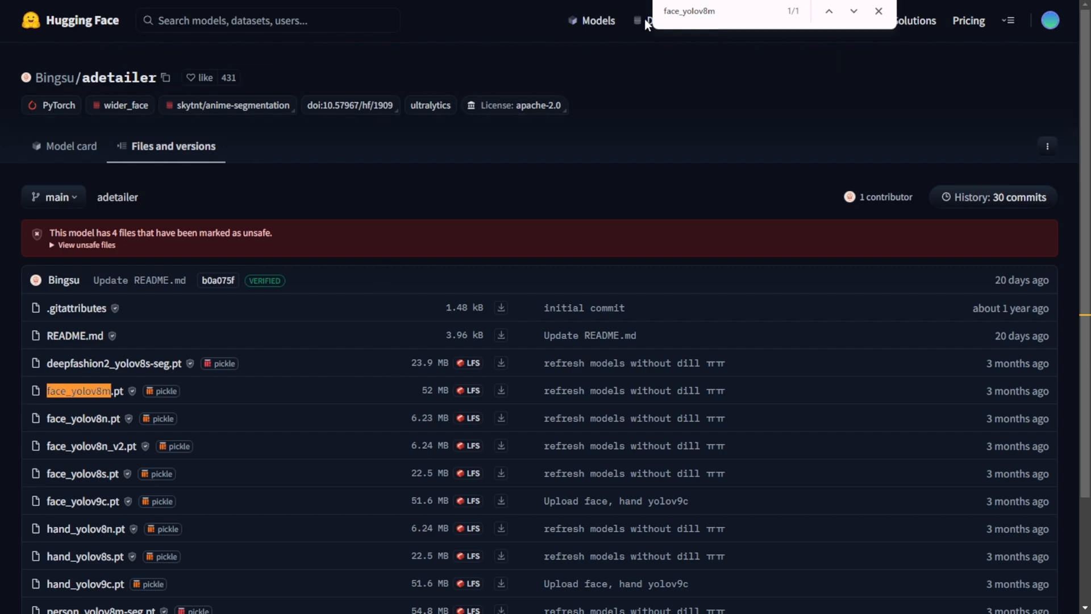
{"action": "mouse_move", "coordinate": [271, 259]}
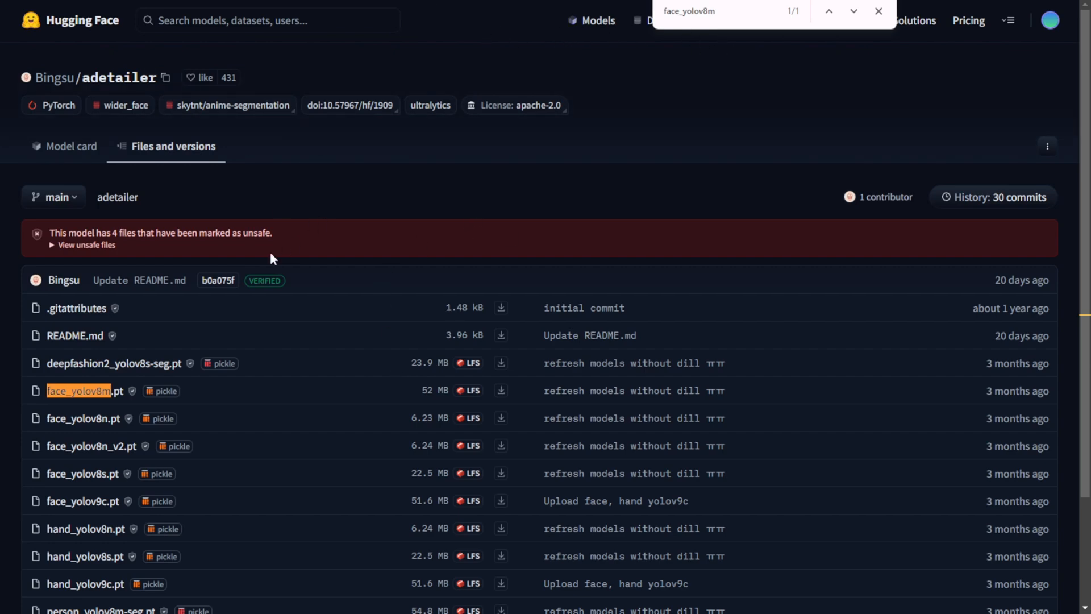
{"action": "scroll", "scroll_direction": "down", "scroll_amount": 3}
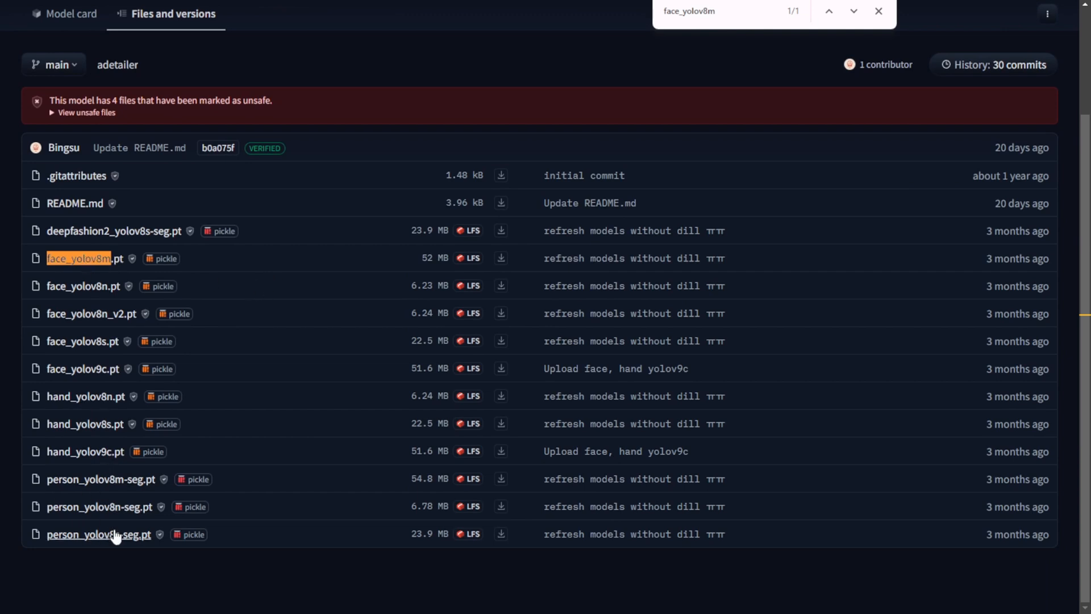
{"action": "left_click", "coordinate": [879, 11]}
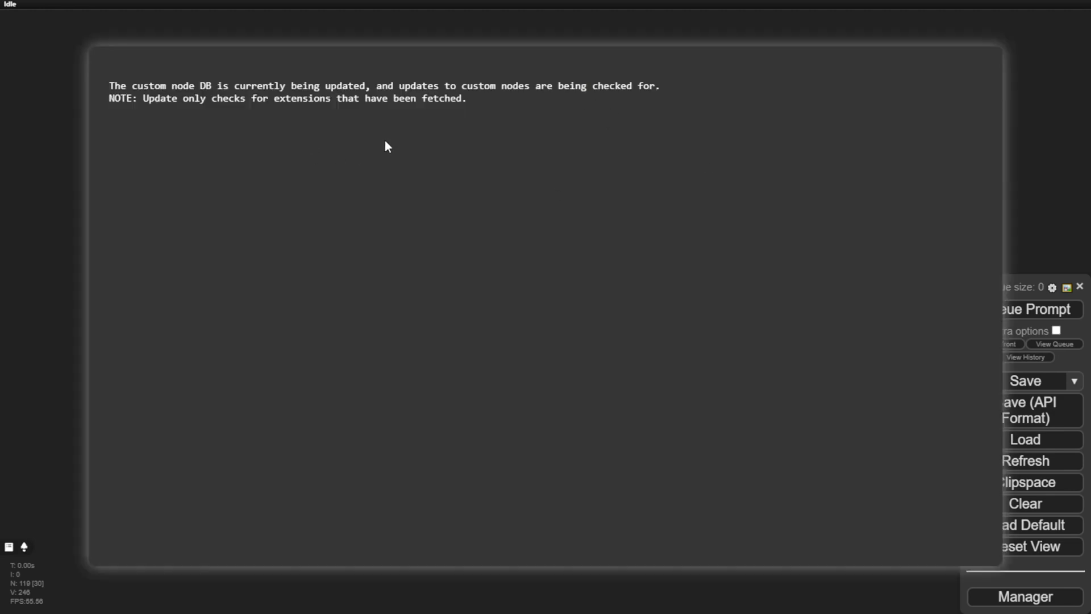
Step: Search the Manager's custom nodes for face_parsing and install comfyui_face_parsing
{"action": "left_click", "coordinate": [932, 85]}
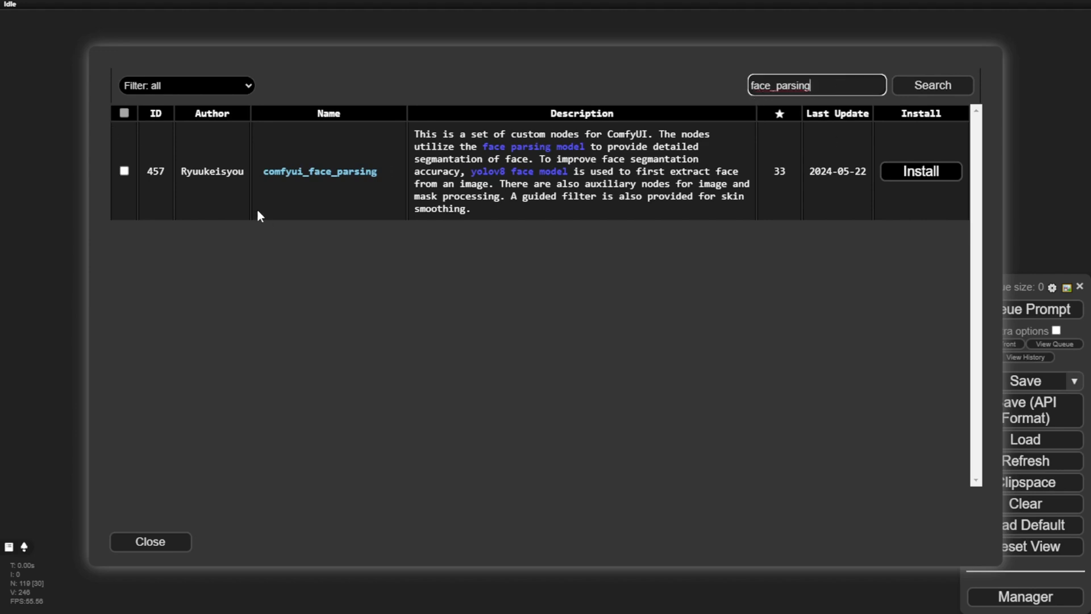
{"action": "left_click", "coordinate": [920, 172]}
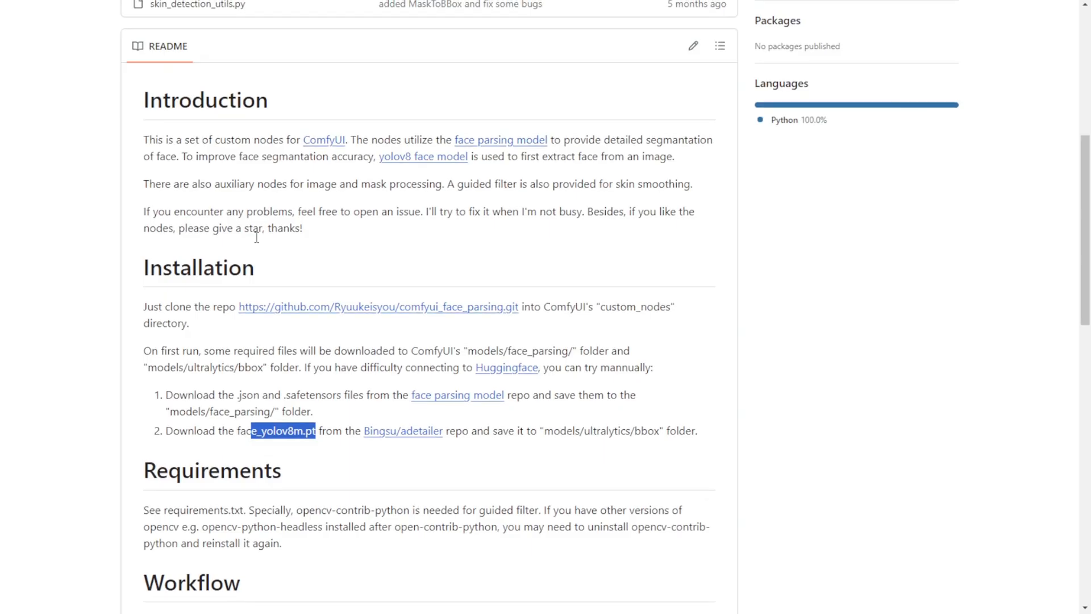
{"action": "scroll", "scroll_direction": "down", "scroll_amount": 3}
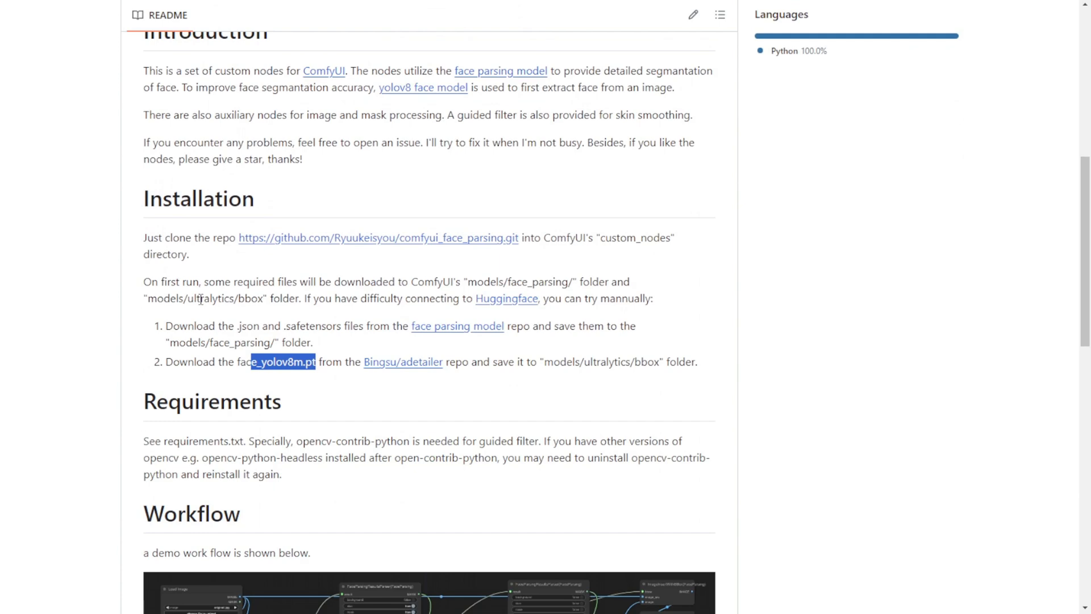
{"action": "scroll", "scroll_direction": "down", "scroll_amount": 3}
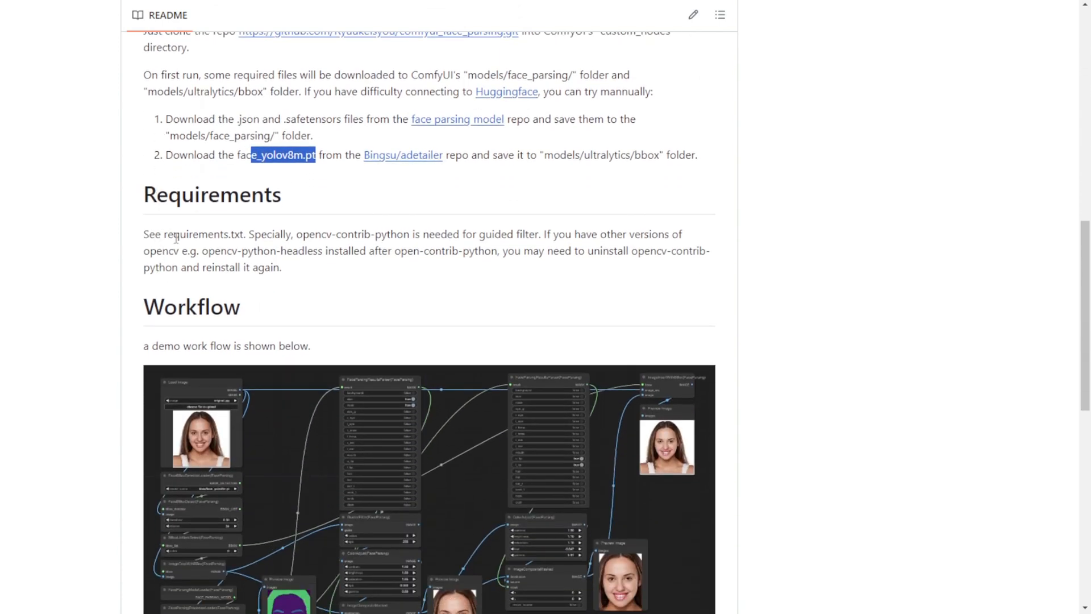
{"action": "mouse_move", "coordinate": [322, 246]}
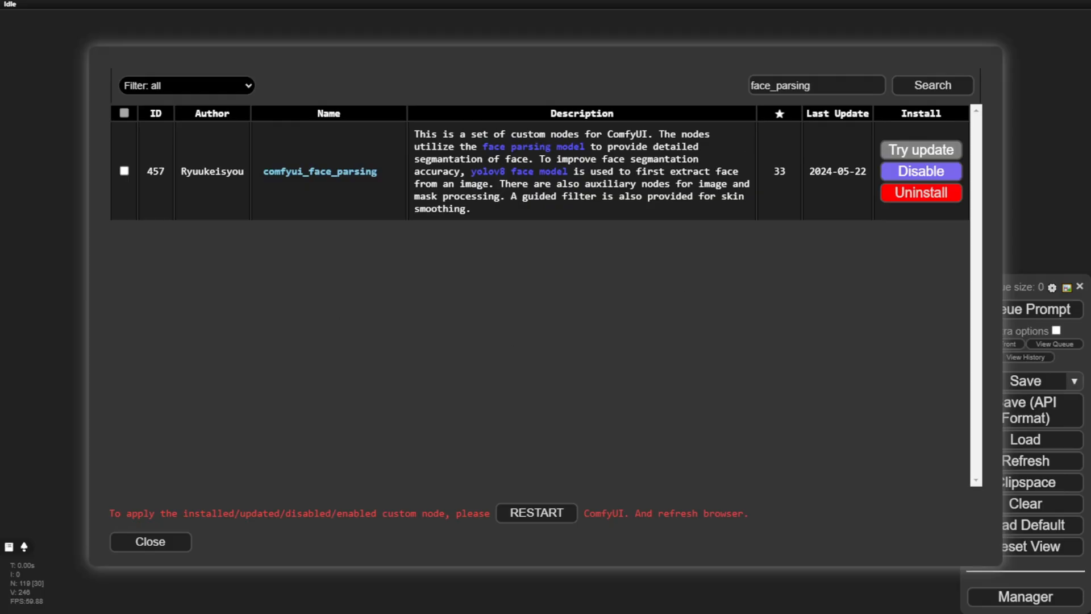
Step: Restart ComfyUI to apply the installed comfyui_face_parsing nodes and return to the workflow
{"action": "left_click", "coordinate": [319, 171]}
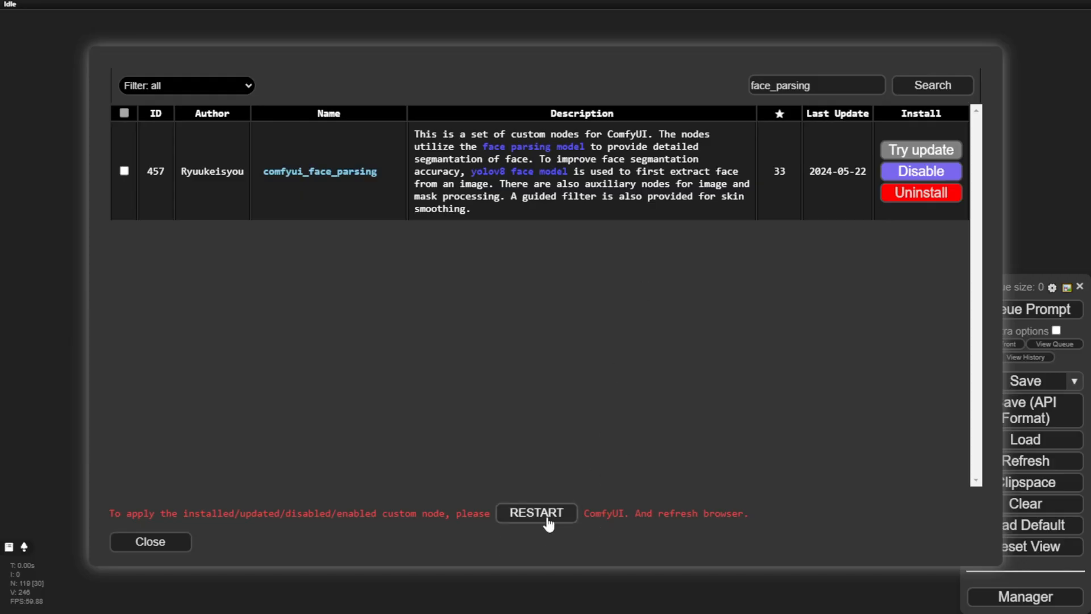
{"action": "mouse_move", "coordinate": [534, 523]}
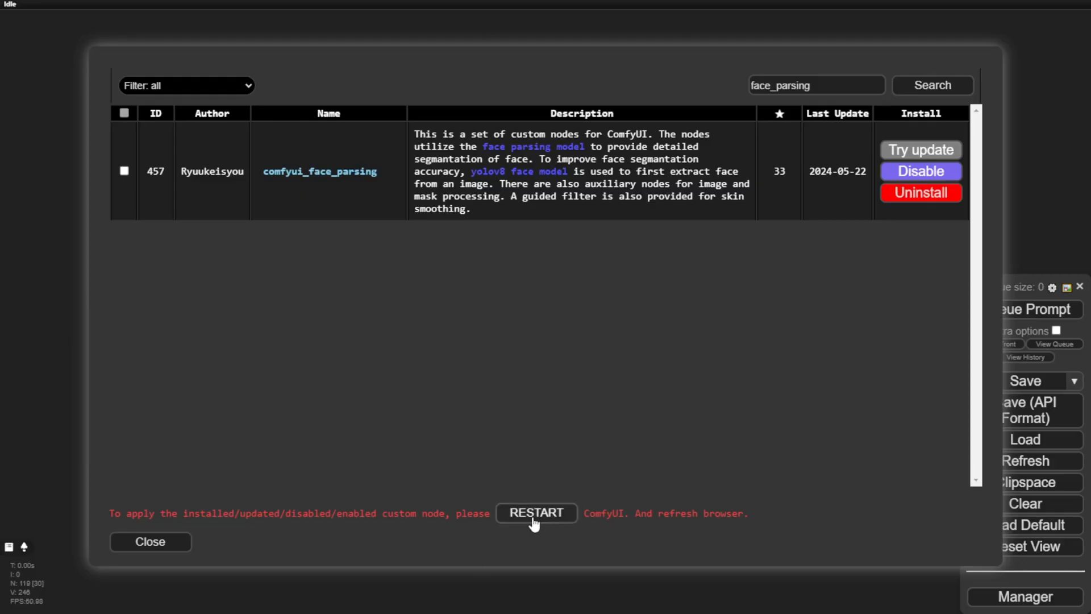
{"action": "mouse_move", "coordinate": [950, 279]}
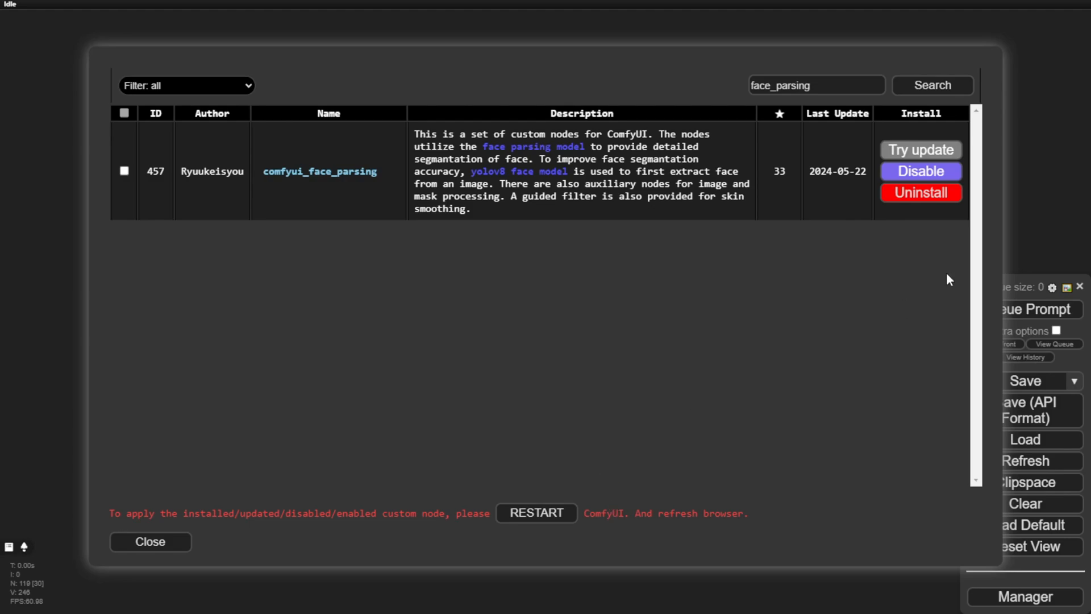
{"action": "left_click", "coordinate": [319, 172]}
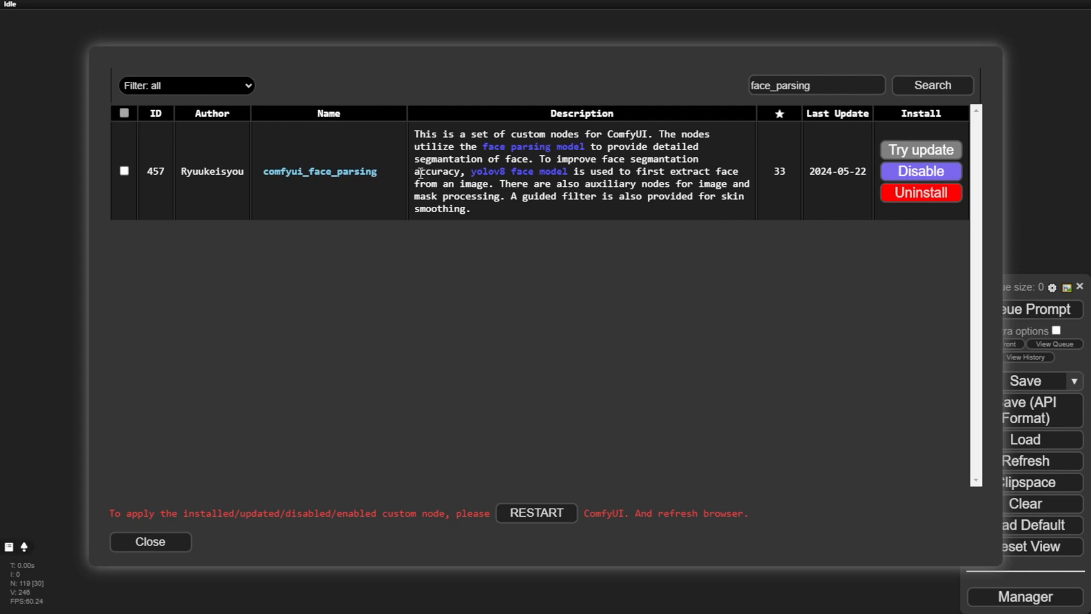
{"action": "mouse_move", "coordinate": [445, 254]}
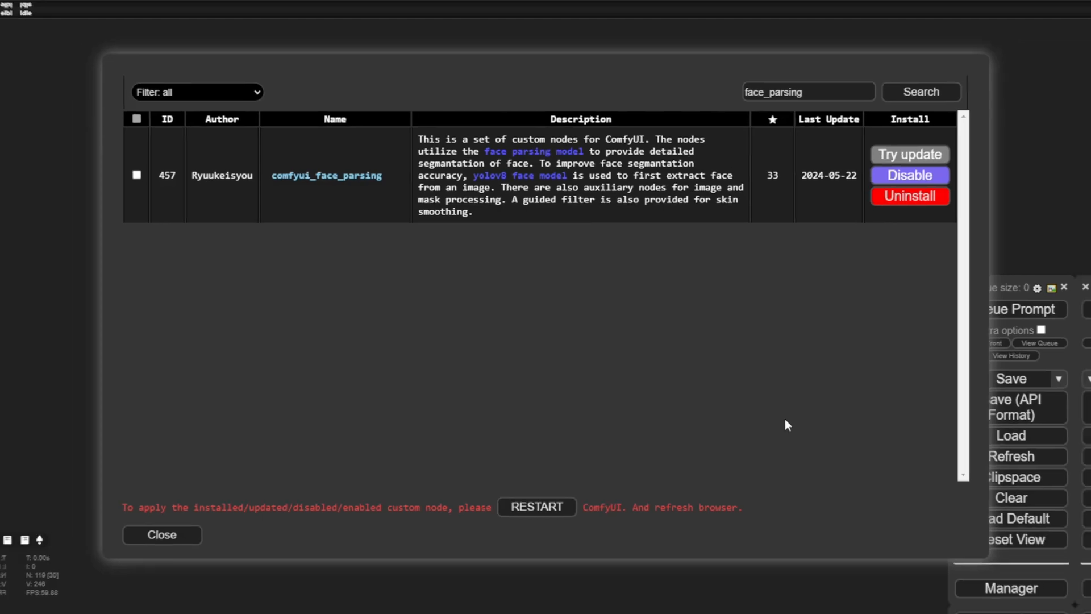
{"action": "left_click", "coordinate": [162, 535]}
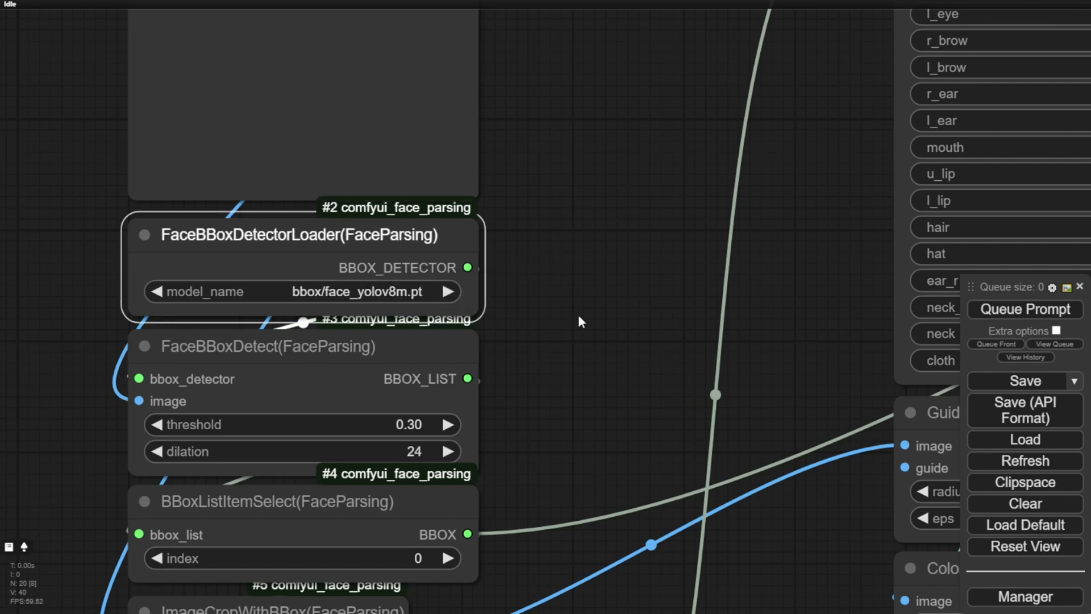
{"action": "double_click", "coordinate": [581, 321]}
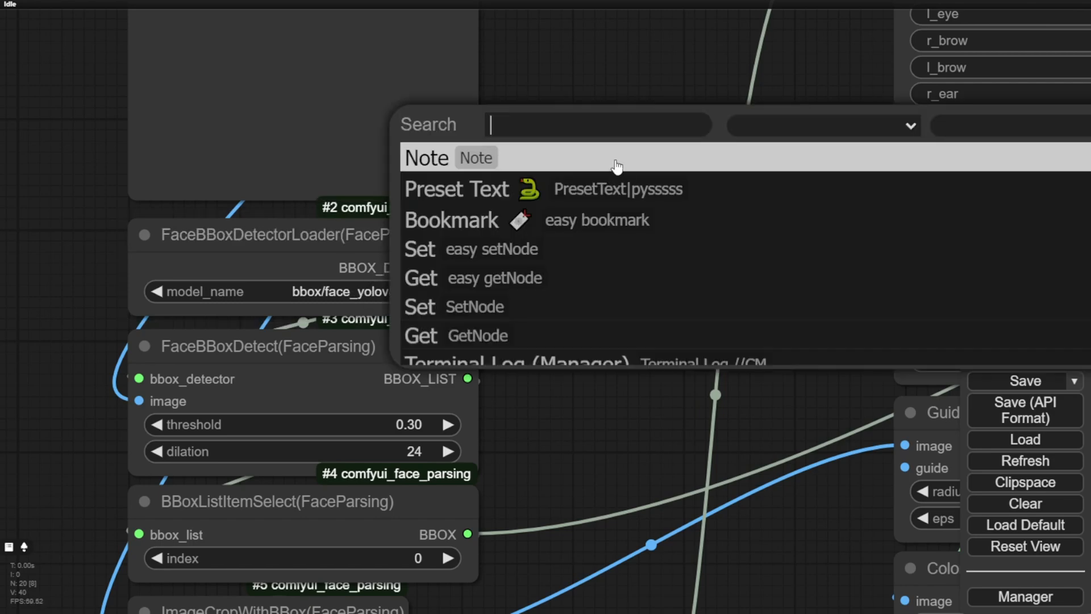
{"action": "type", "text": "ultr"}
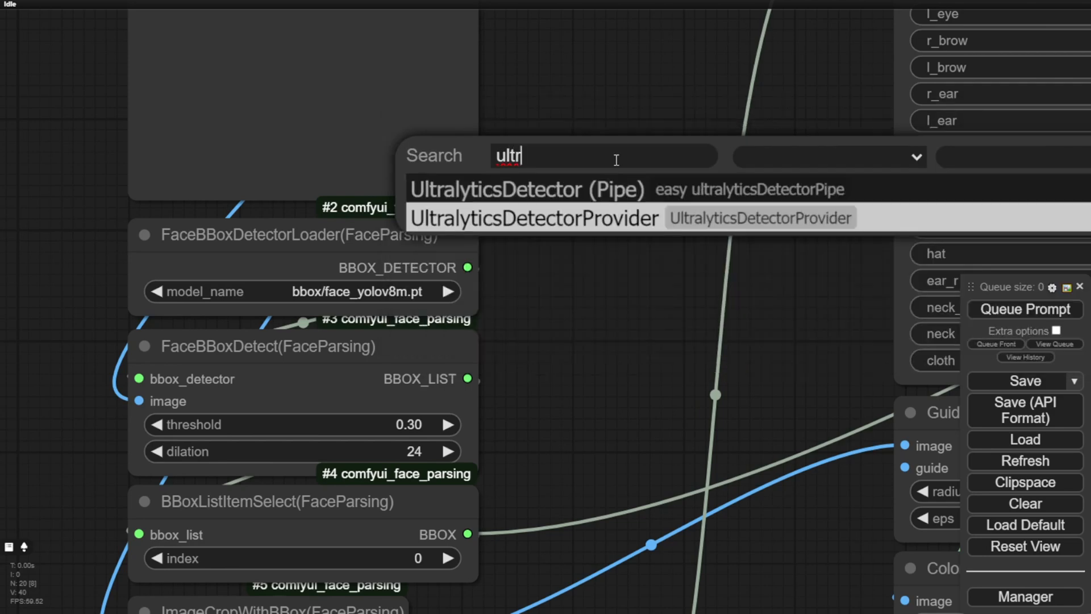
{"action": "left_click", "coordinate": [533, 219]}
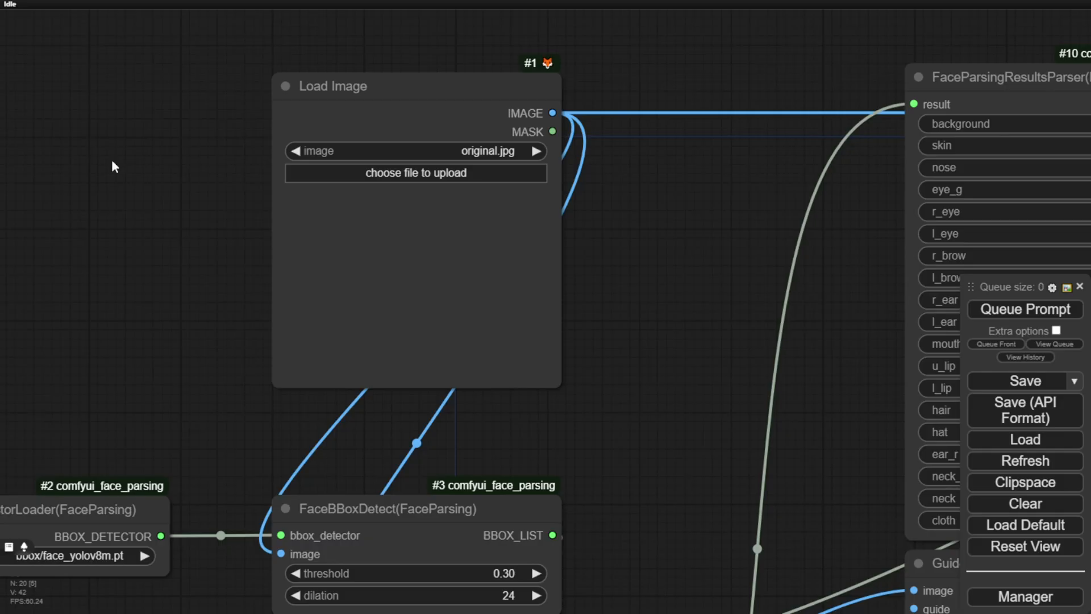
{"action": "left_click", "coordinate": [416, 152]}
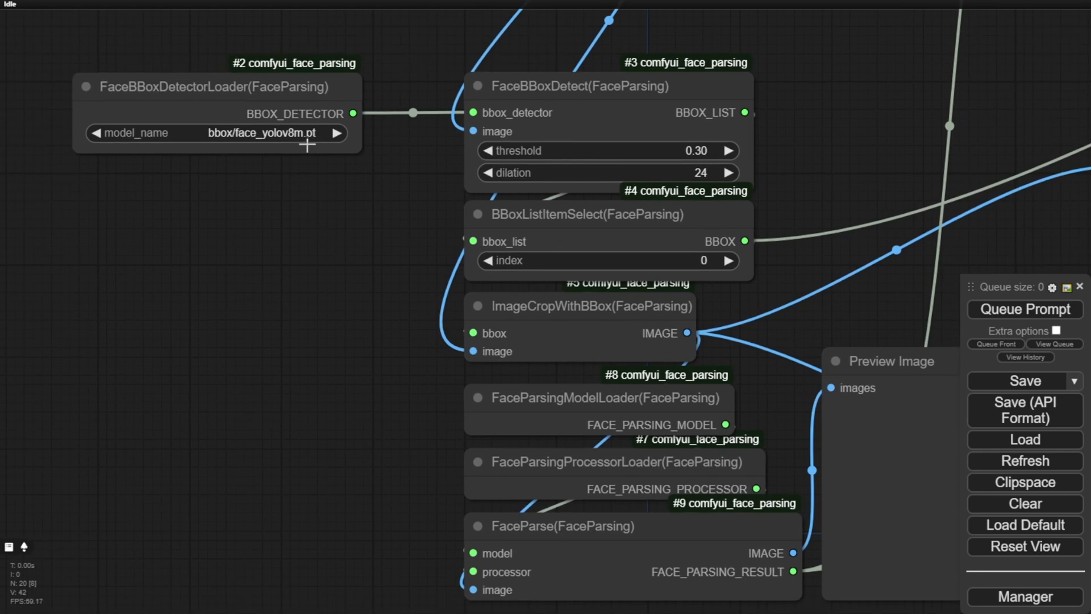
{"action": "left_click", "coordinate": [215, 86]}
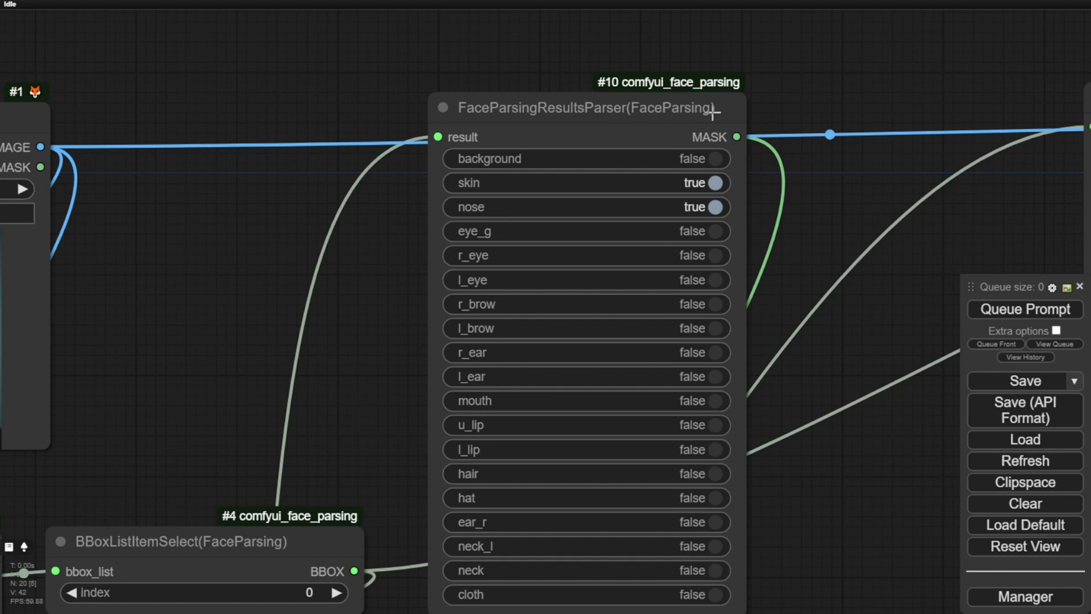
{"action": "mouse_move", "coordinate": [462, 197]}
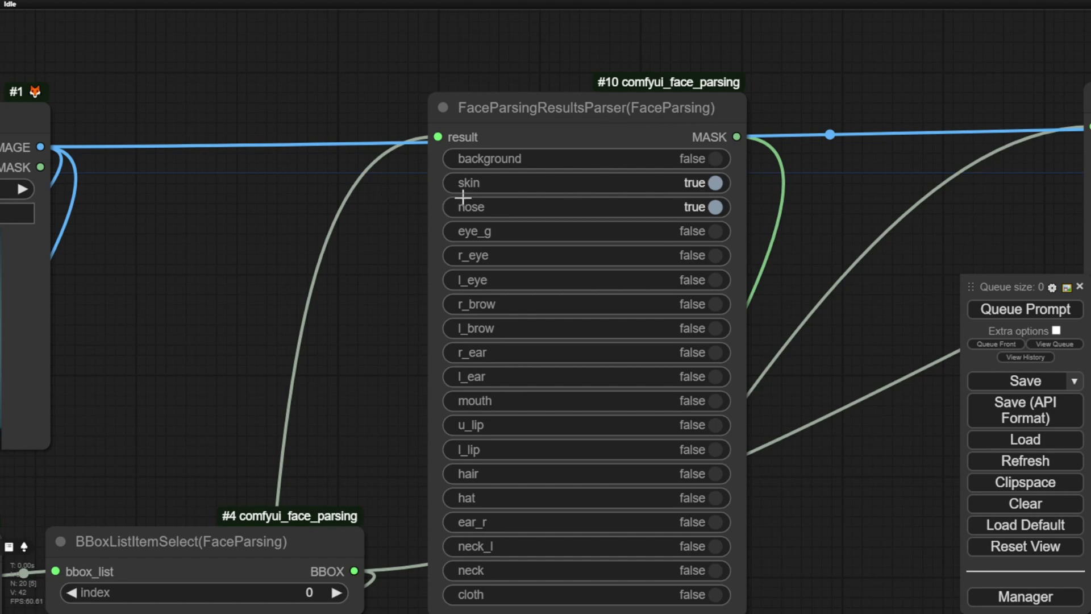
{"action": "mouse_move", "coordinate": [555, 259]}
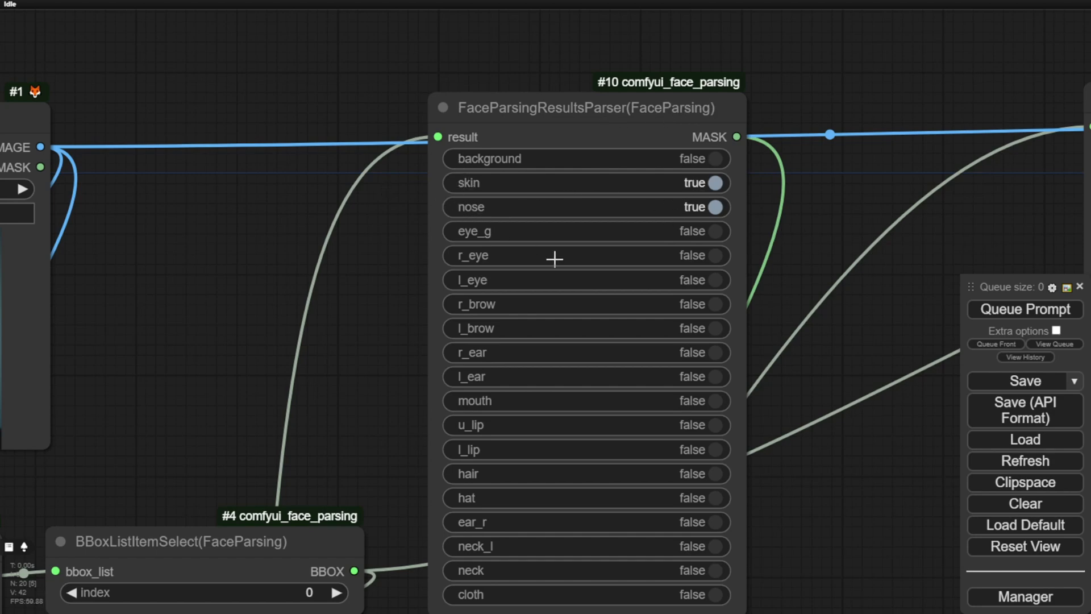
Step: Enable the eye_g region in the first FaceParsingResultsParser alongside skin and nose
{"action": "left_click", "coordinate": [710, 231]}
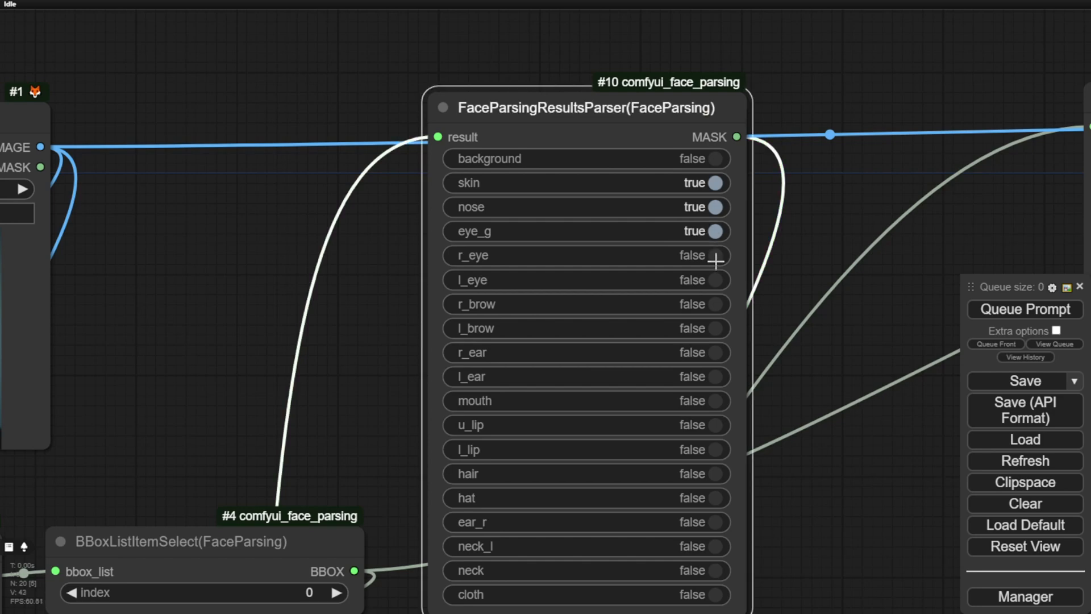
{"action": "mouse_move", "coordinate": [597, 256]}
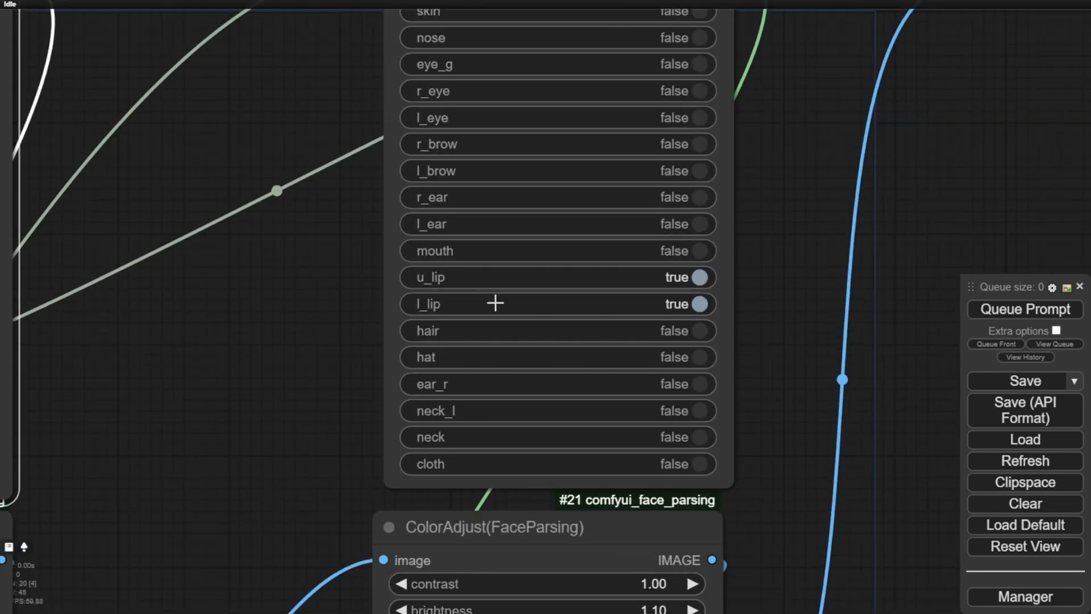
{"action": "mouse_move", "coordinate": [692, 235]}
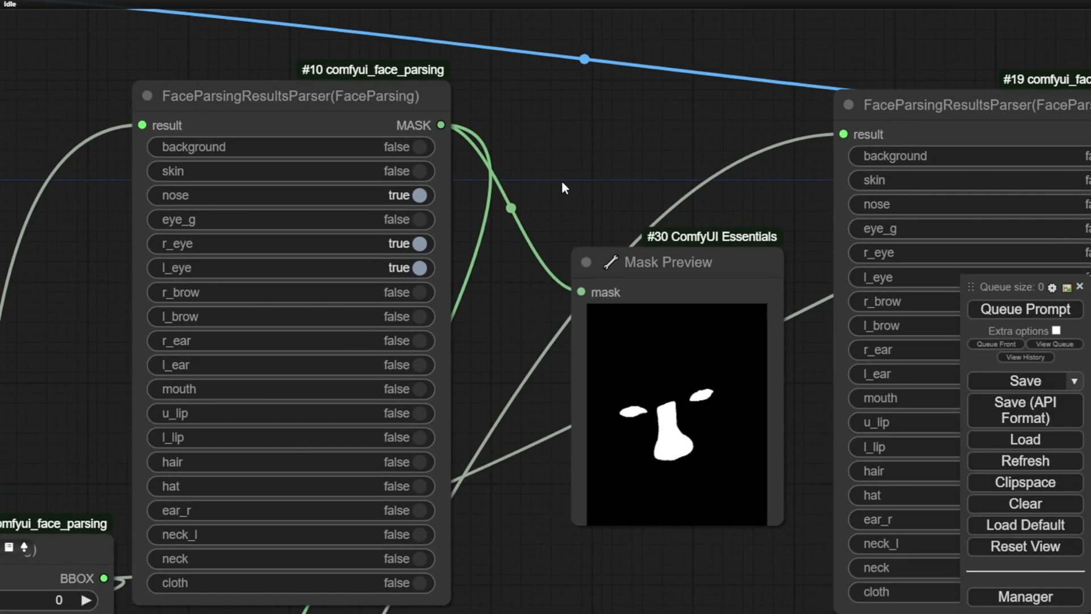
{"action": "mouse_move", "coordinate": [509, 339]}
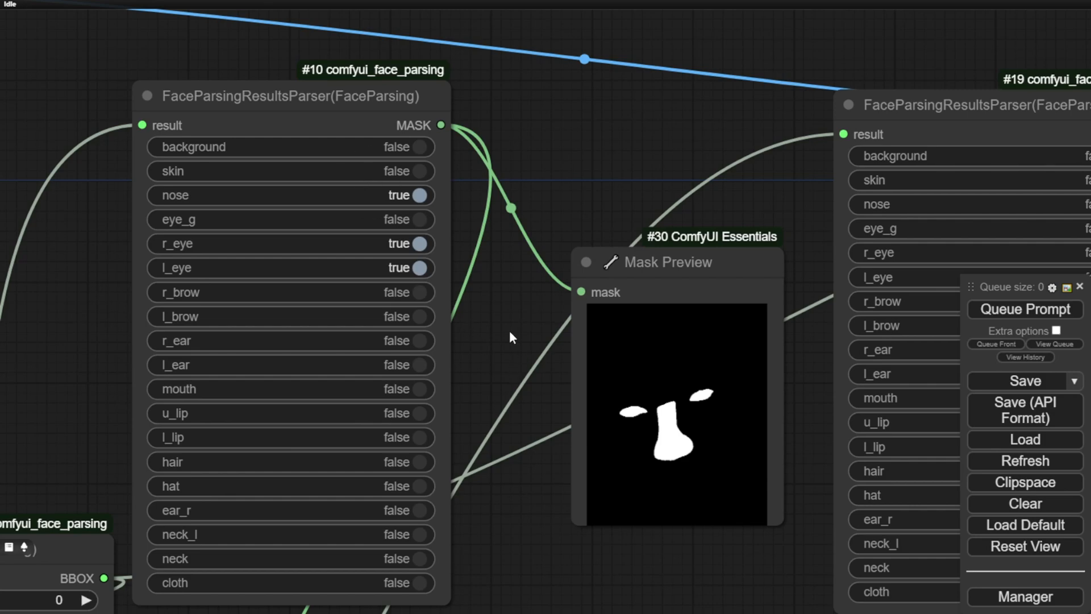
{"action": "mouse_move", "coordinate": [601, 223]}
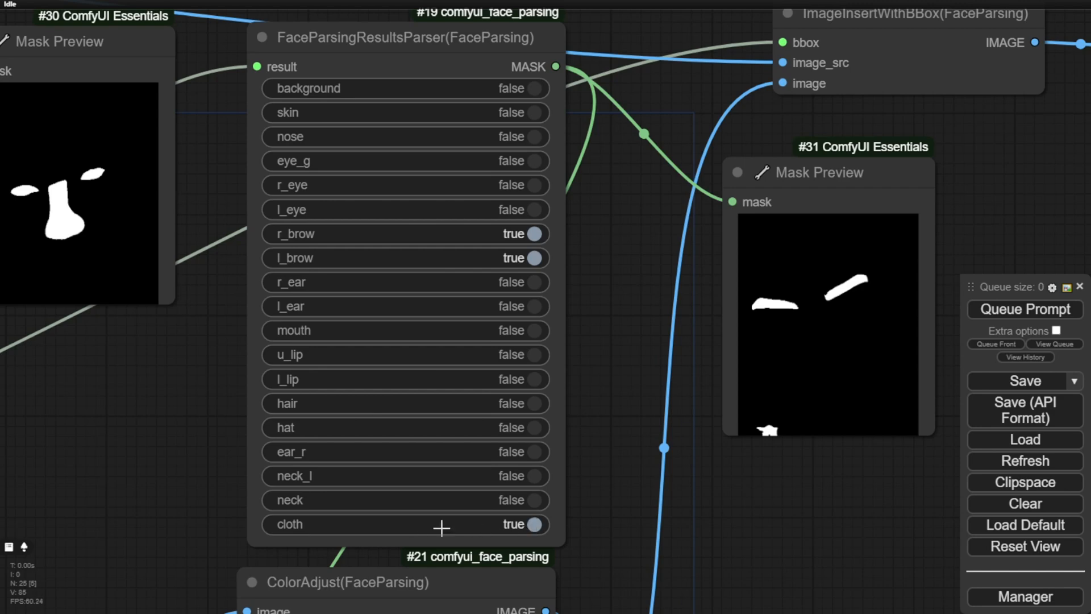
Step: Set cloth back to false in parser #19 so it masks only r_brow and l_brow
{"action": "left_click", "coordinate": [534, 524]}
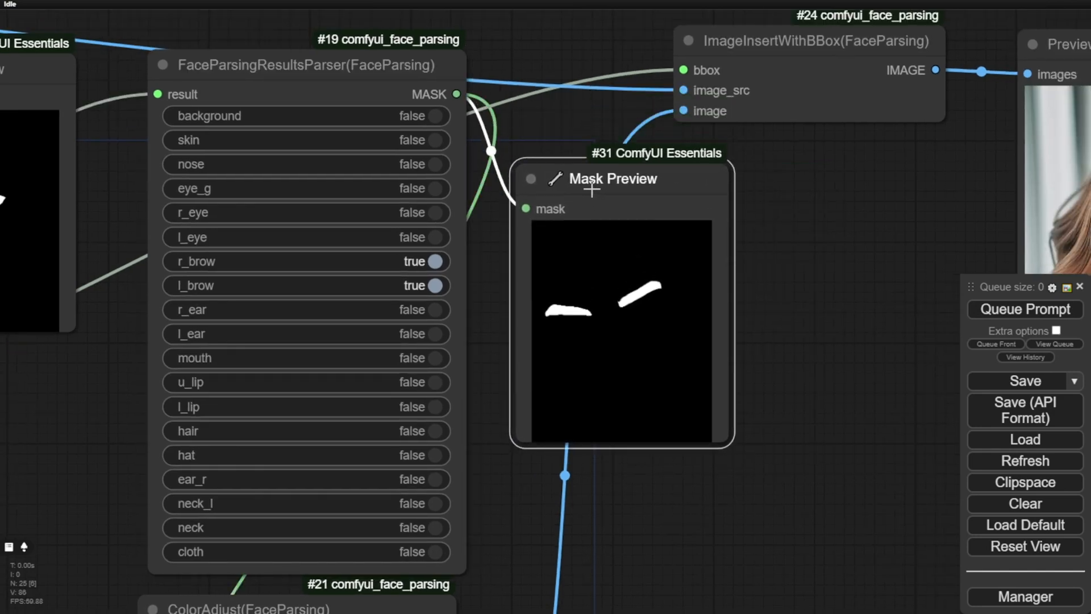
{"action": "mouse_move", "coordinate": [550, 313]}
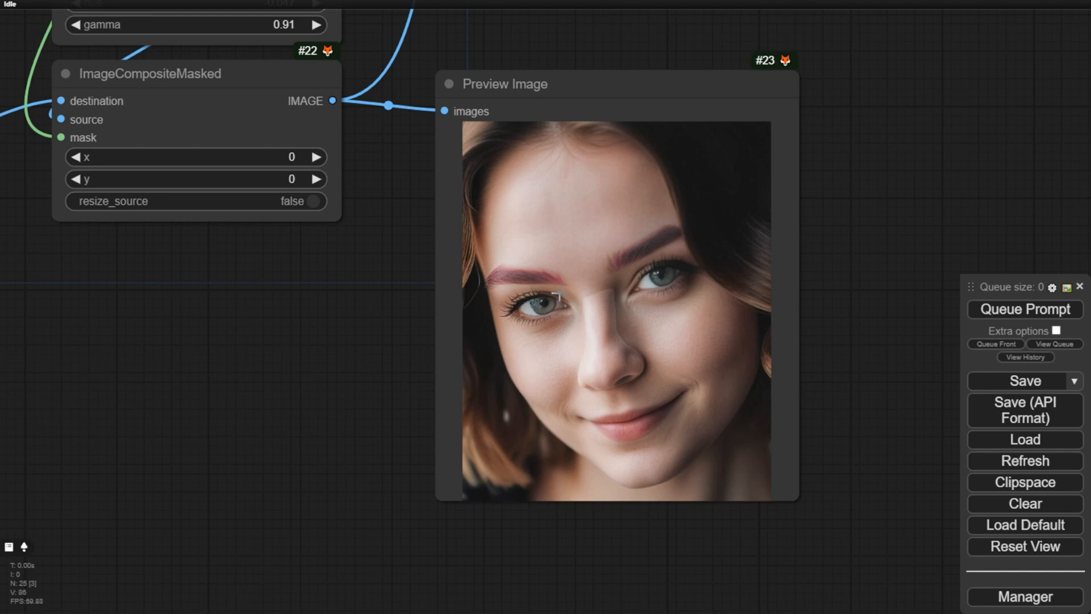
{"action": "mouse_move", "coordinate": [557, 286]}
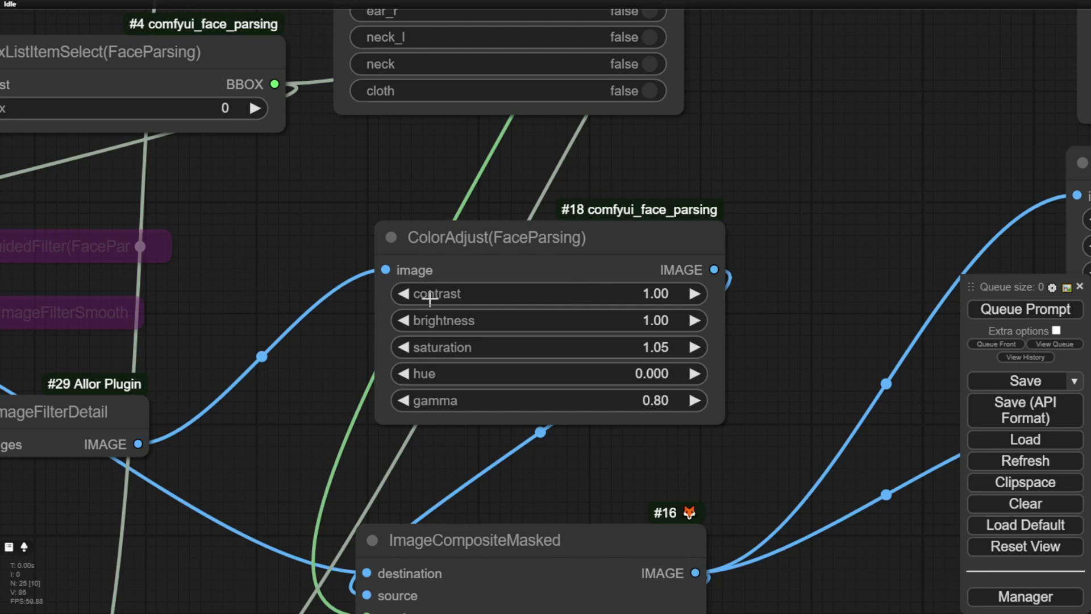
{"action": "mouse_move", "coordinate": [475, 348]}
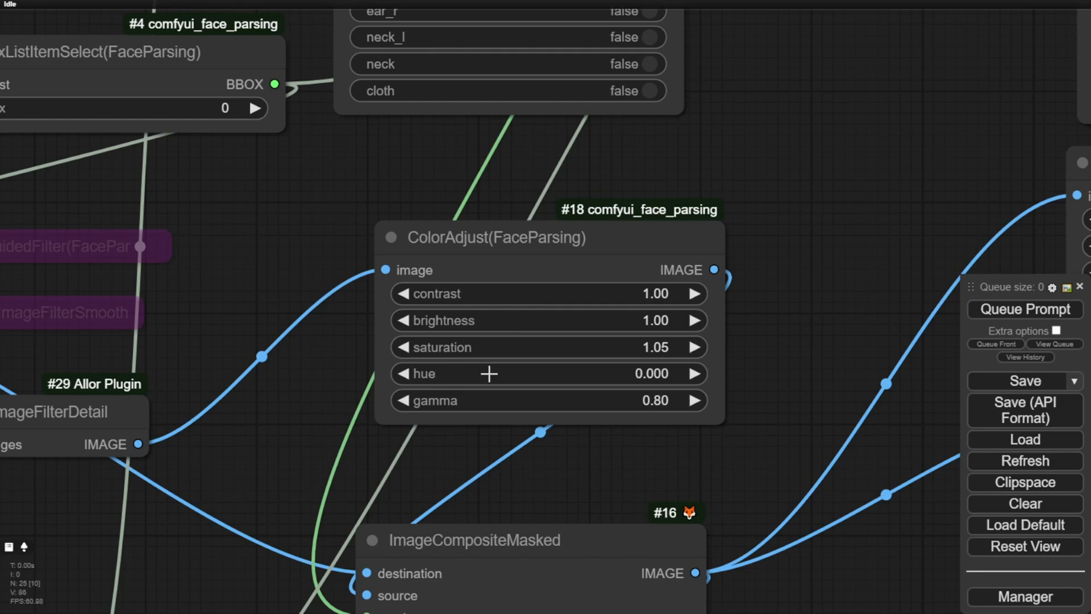
{"action": "mouse_move", "coordinate": [640, 473]}
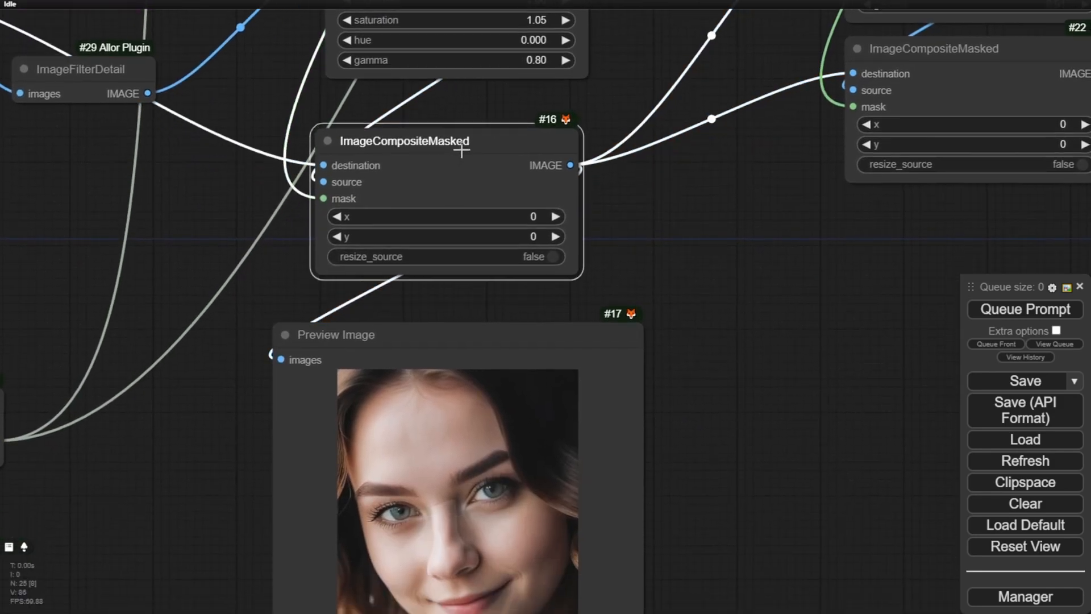
{"action": "scroll", "scroll_direction": "down", "scroll_amount": 3}
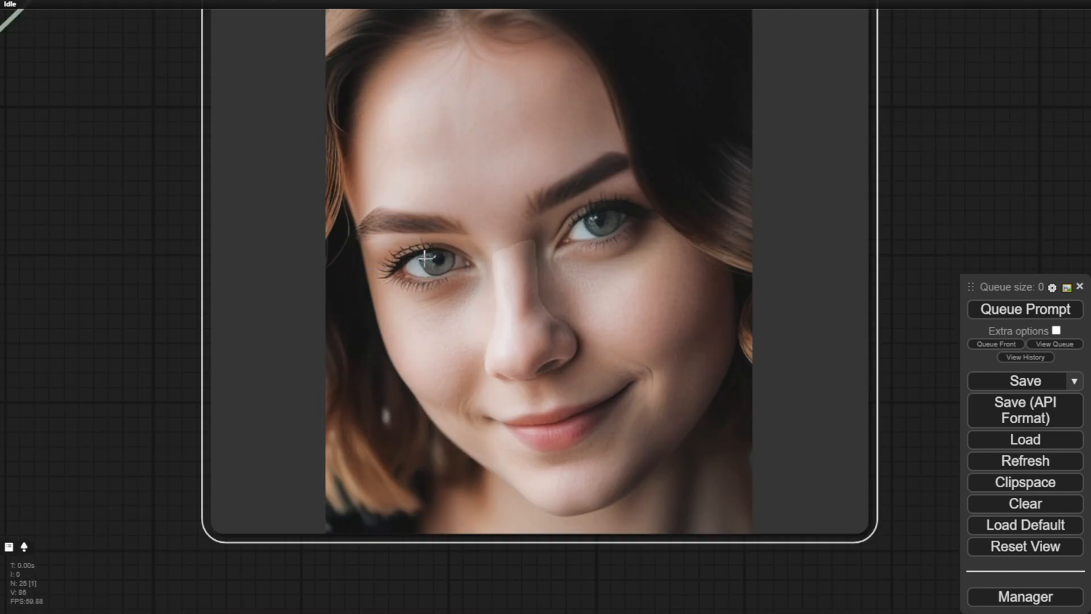
{"action": "mouse_move", "coordinate": [603, 265]}
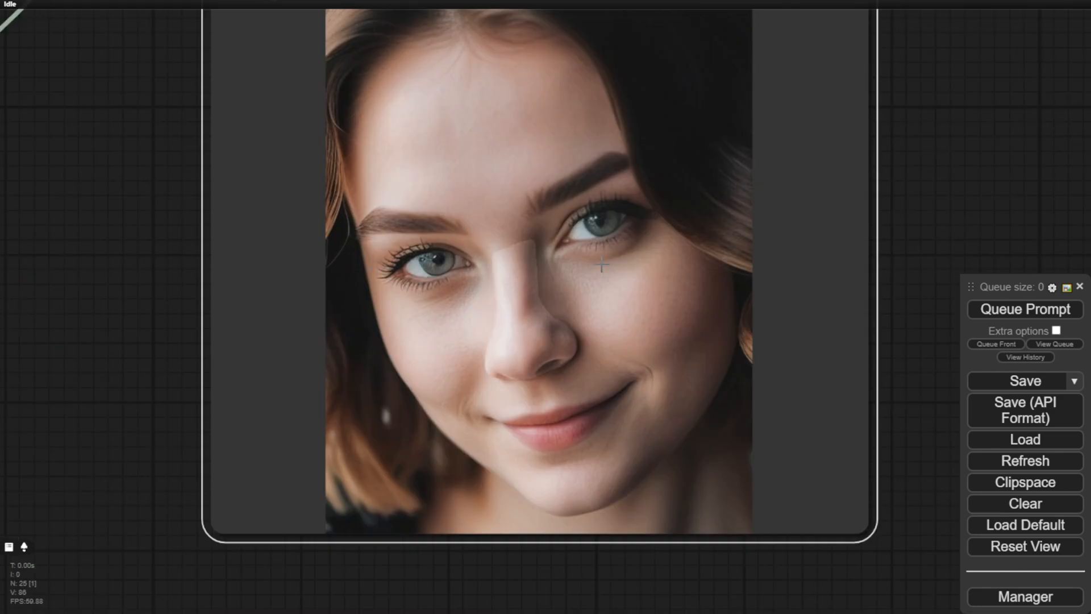
{"action": "mouse_move", "coordinate": [516, 273]}
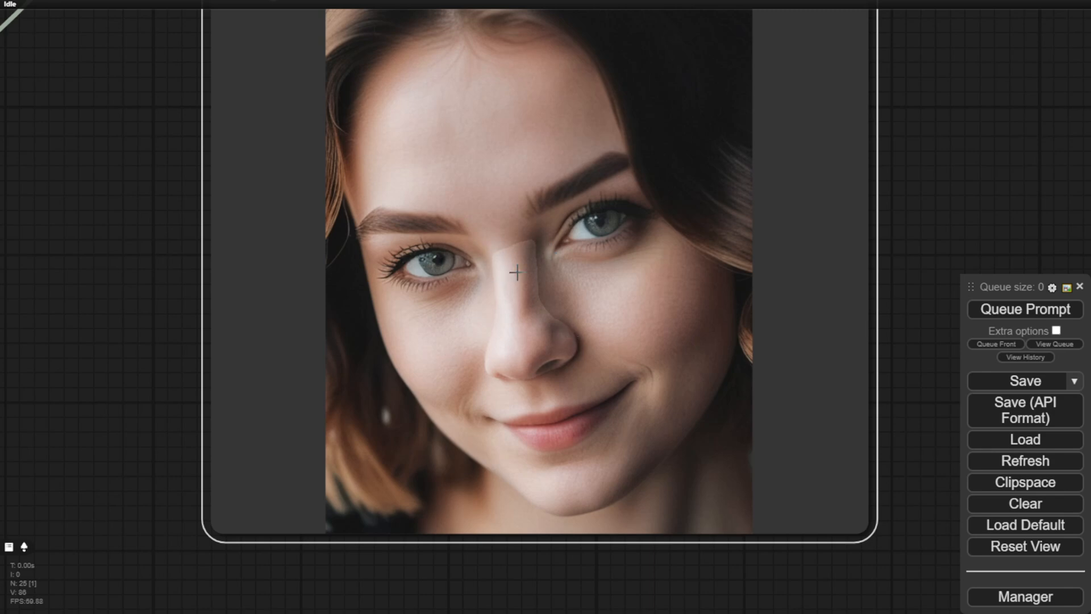
{"action": "mouse_move", "coordinate": [532, 246]}
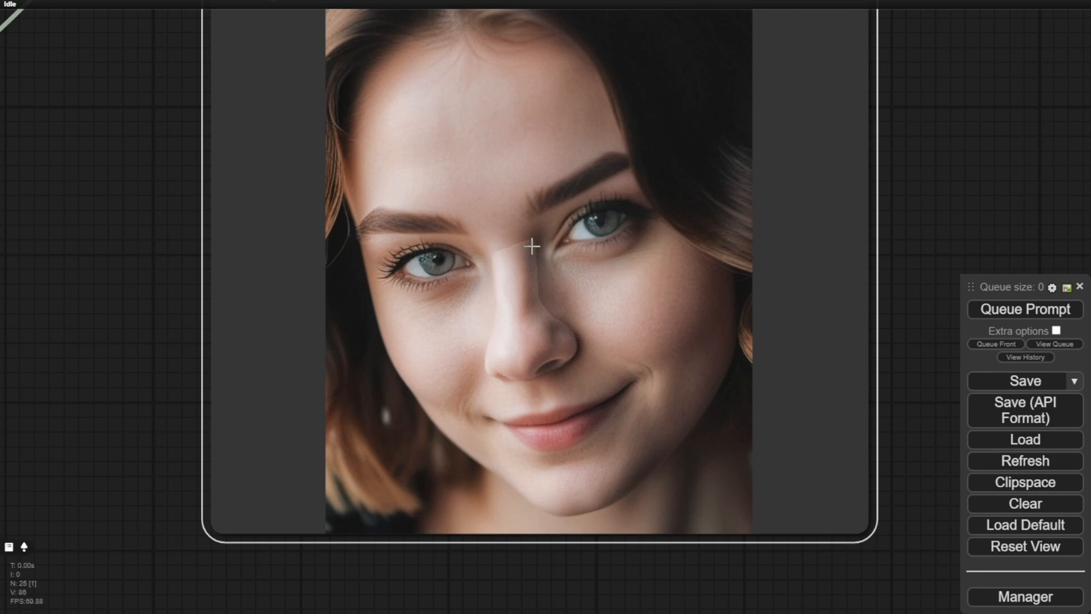
{"action": "mouse_move", "coordinate": [544, 299]}
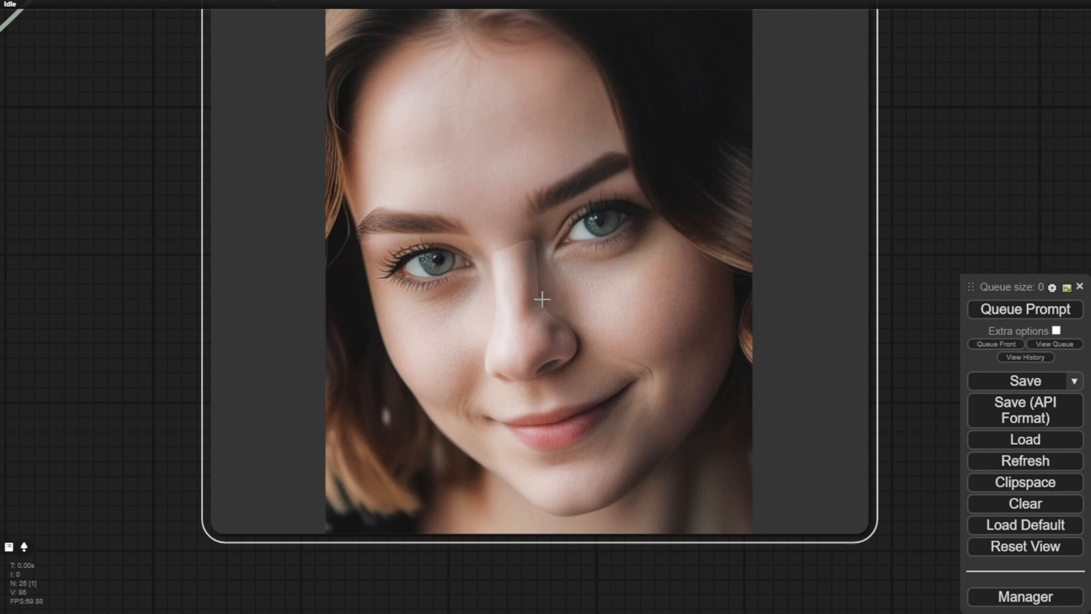
{"action": "mouse_move", "coordinate": [576, 315]}
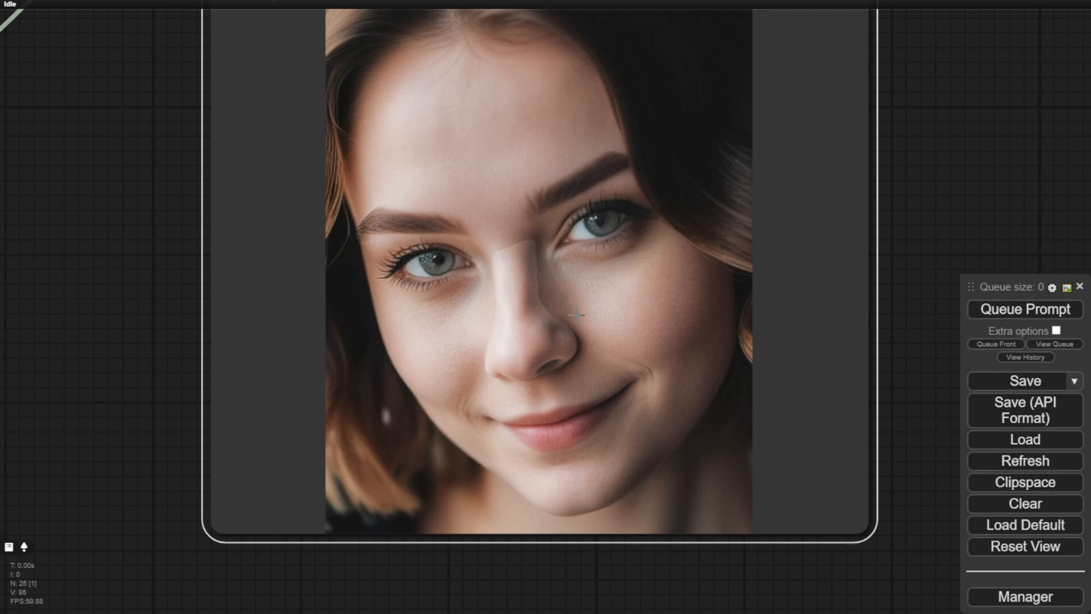
{"action": "mouse_move", "coordinate": [615, 302]}
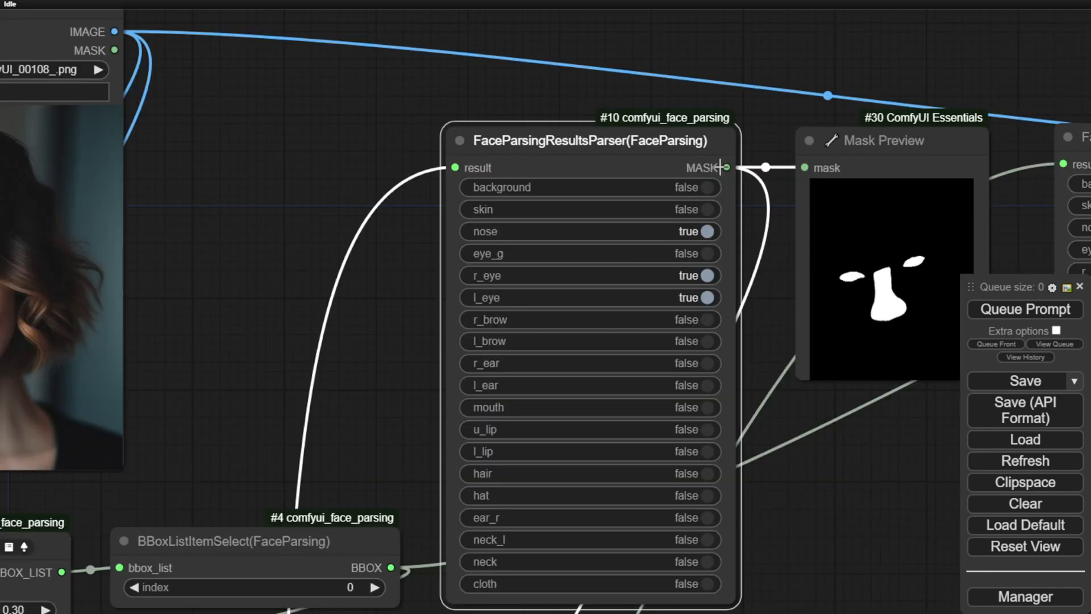
{"action": "mouse_move", "coordinate": [825, 534]}
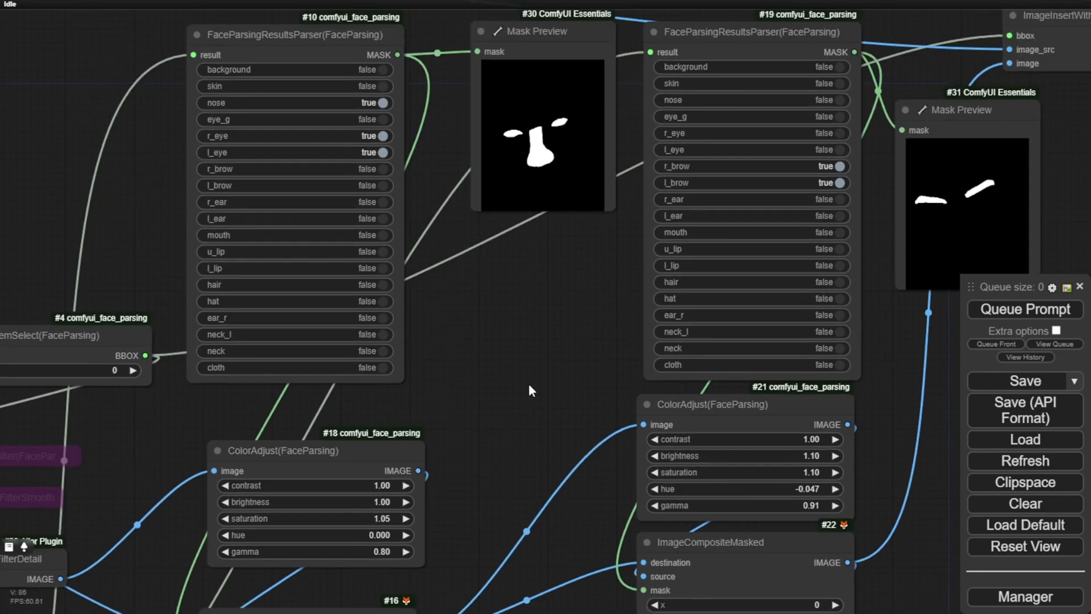
{"action": "mouse_move", "coordinate": [450, 332]}
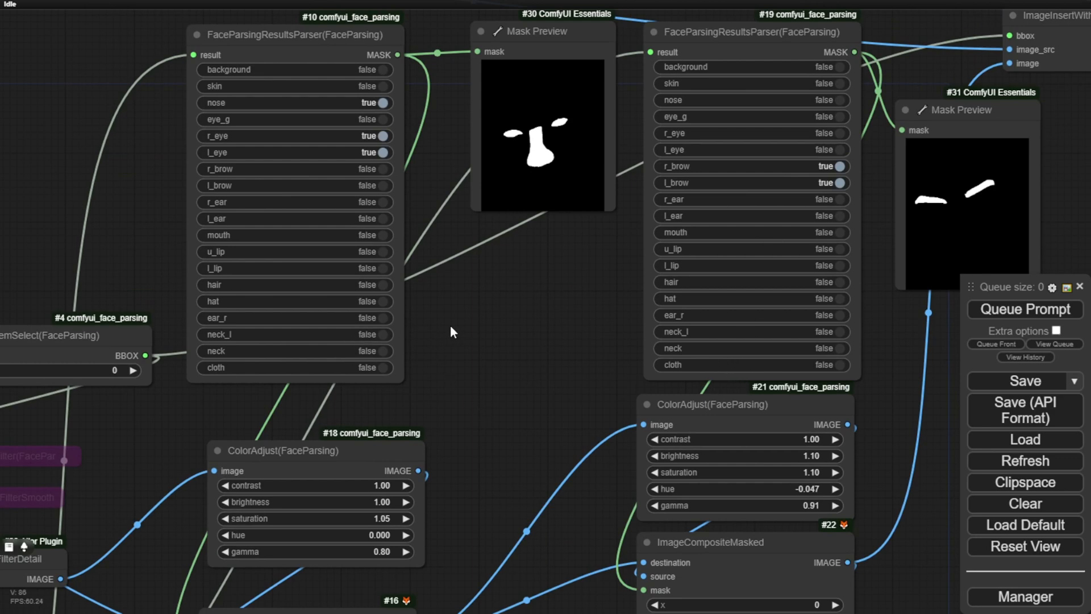
{"action": "mouse_move", "coordinate": [512, 348]}
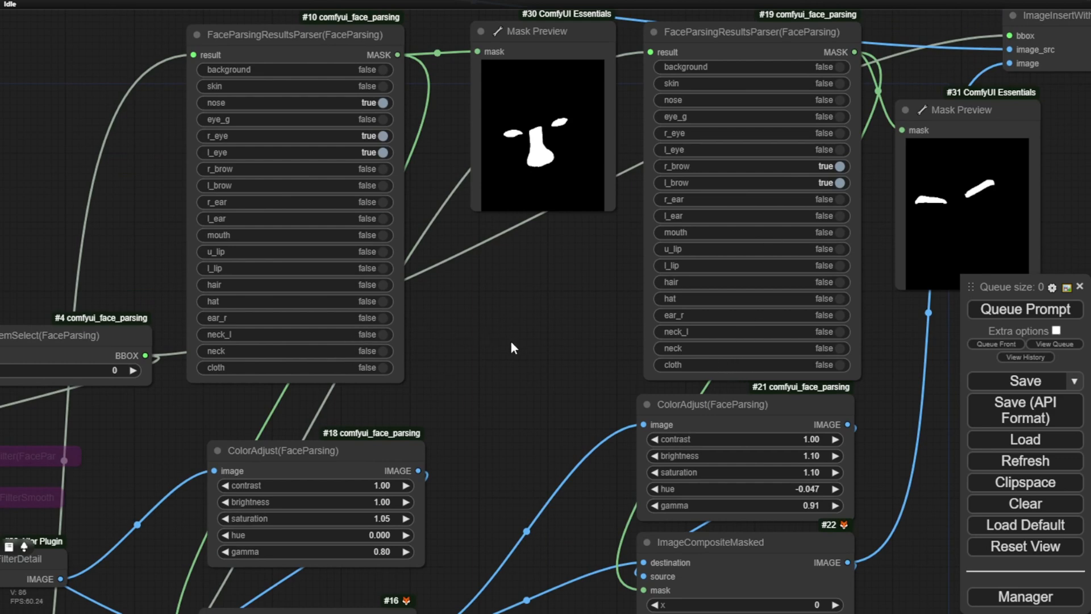
{"action": "mouse_move", "coordinate": [507, 349]}
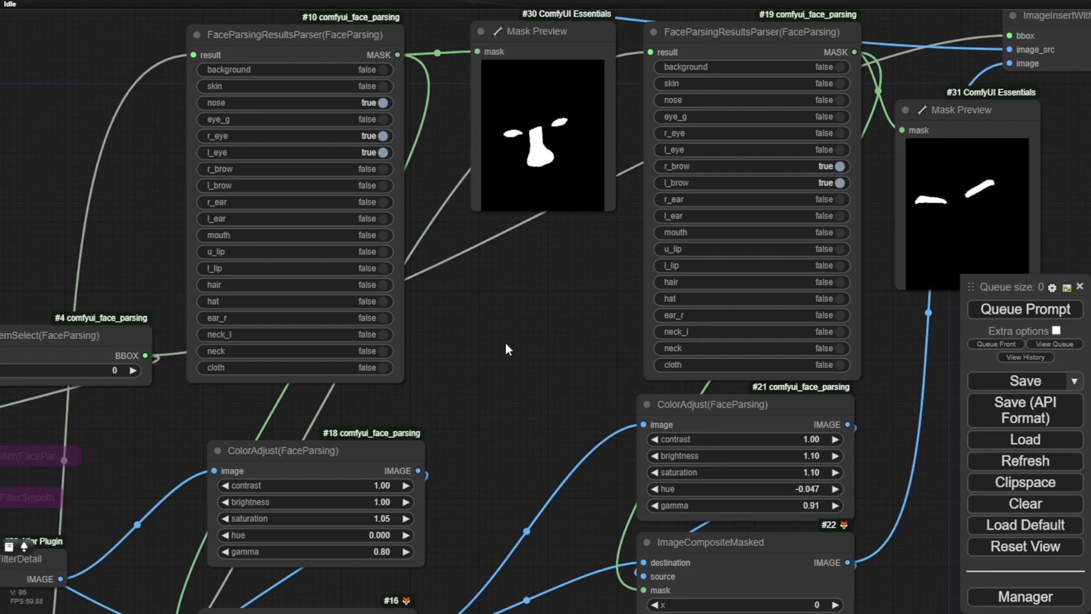
{"action": "mouse_move", "coordinate": [539, 280]}
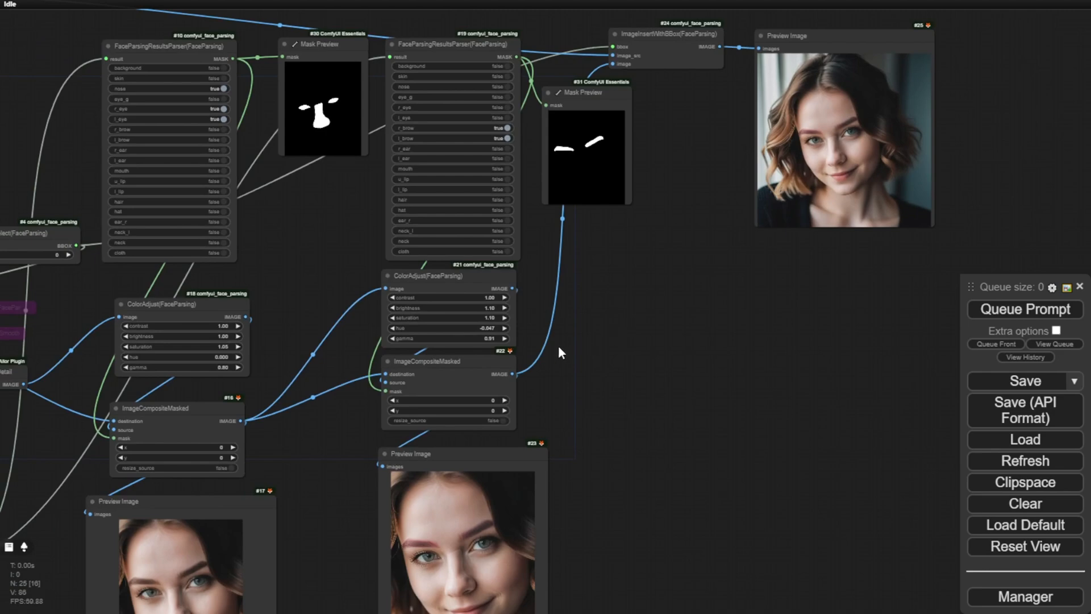
{"action": "mouse_move", "coordinate": [283, 337]}
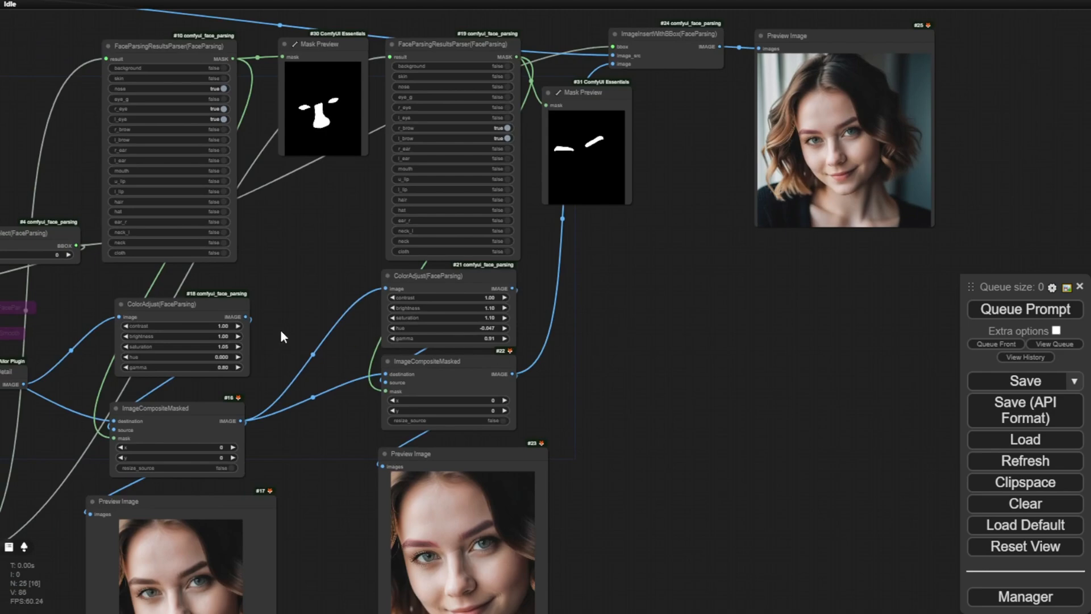